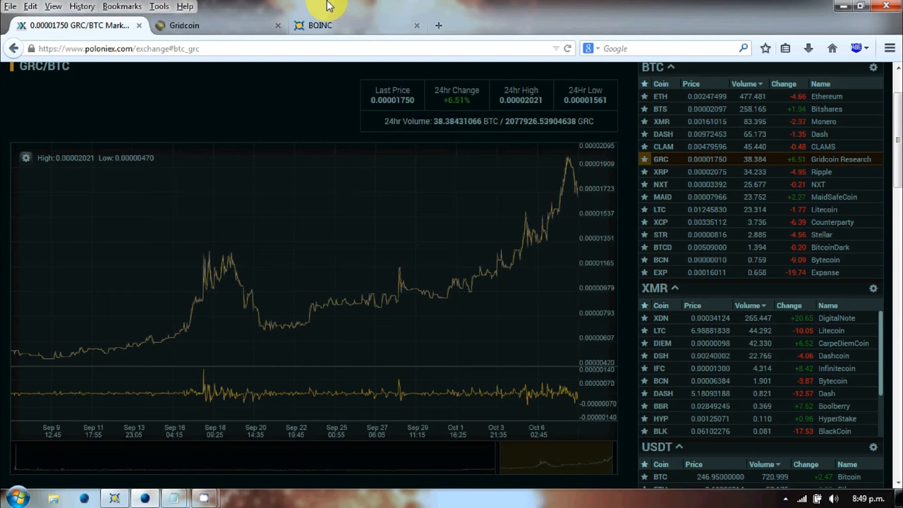
mouse_move(361, 53)
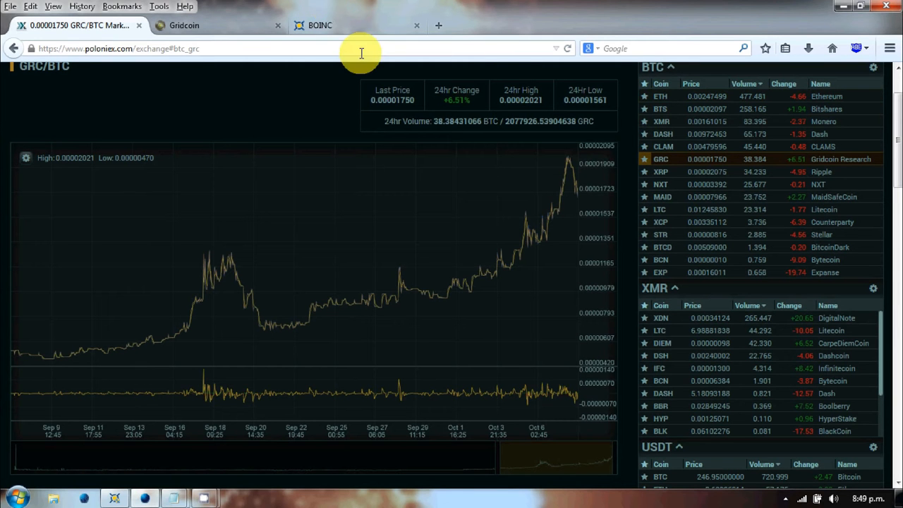
mouse_move(867, 134)
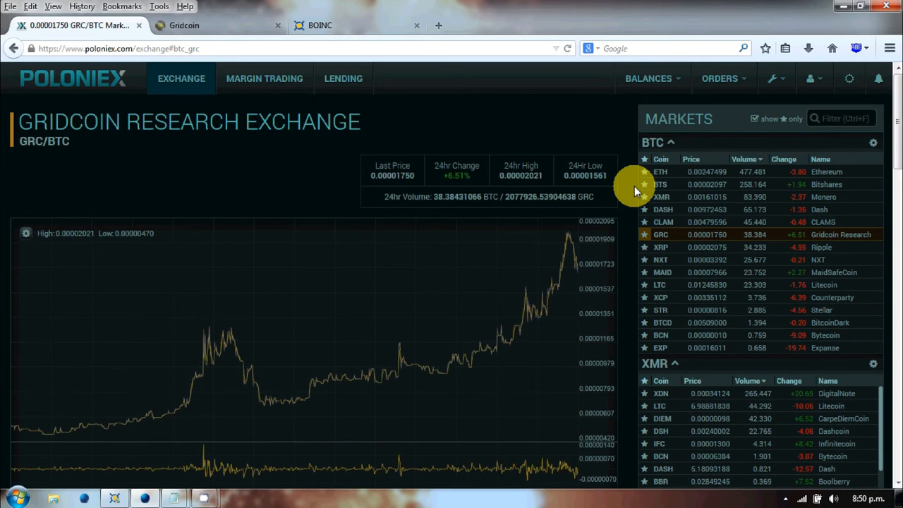
Return to the Gridcoin homepage and scroll past Steps 1–4 and Downloads to Gridcoin's Features
scroll(down, 3)
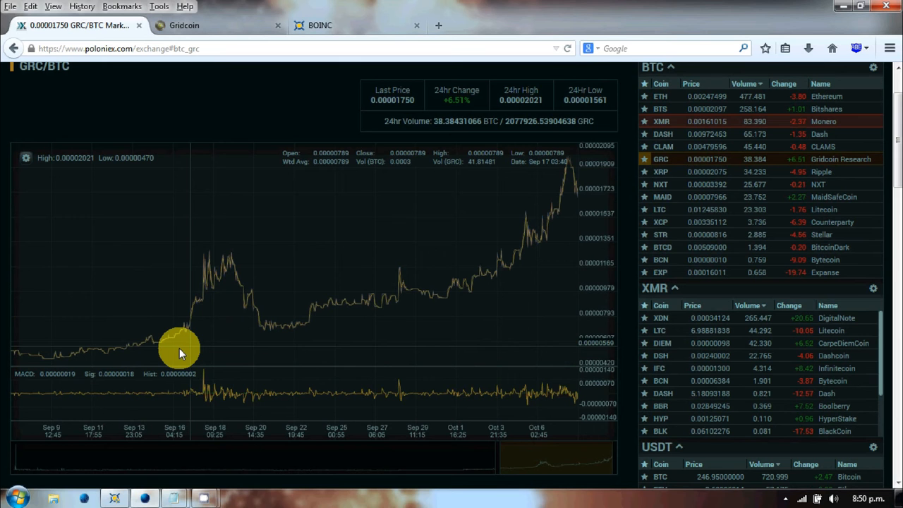
mouse_move(151, 338)
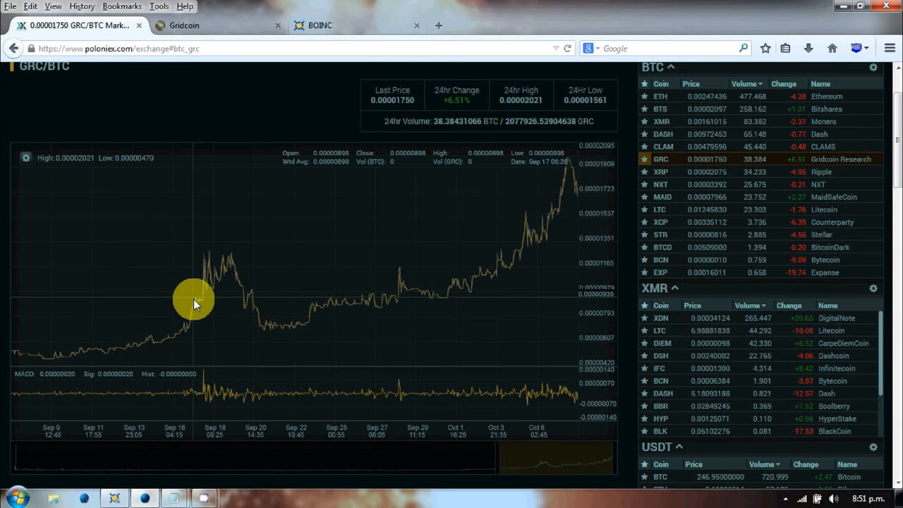
mouse_move(148, 345)
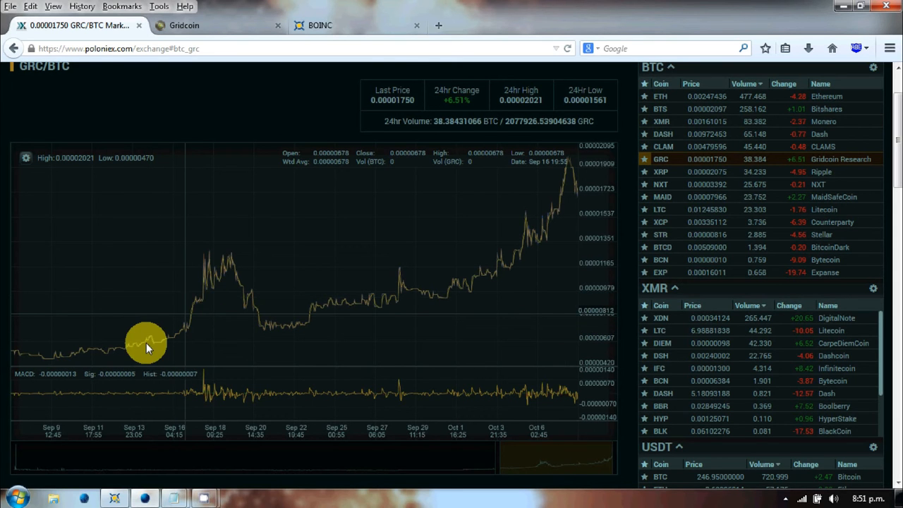
mouse_move(150, 343)
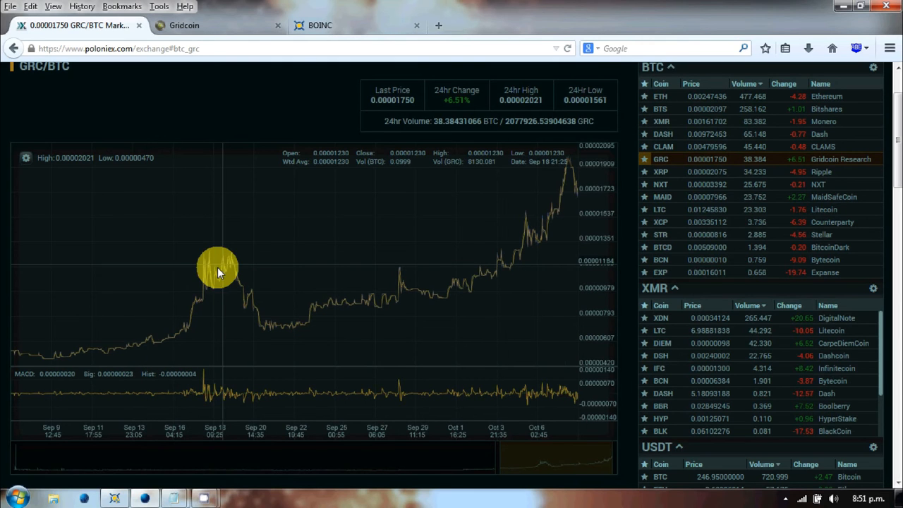
mouse_move(206, 291)
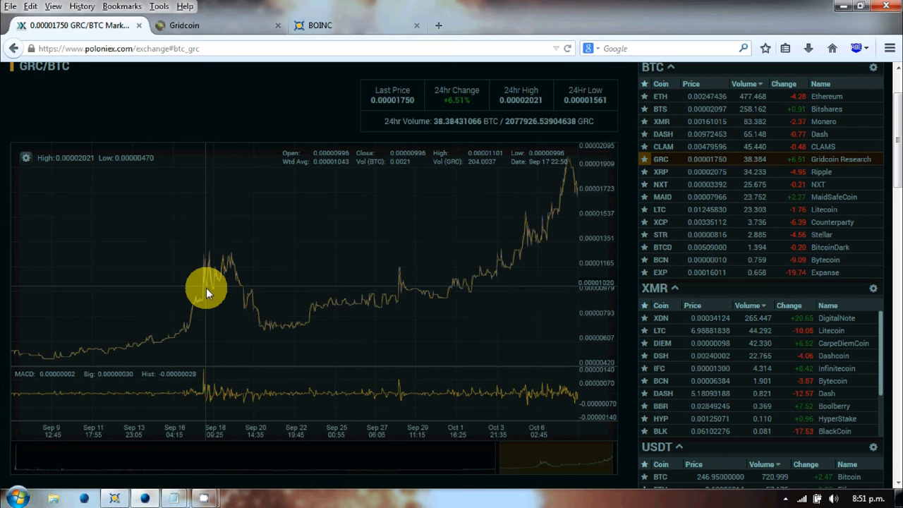
mouse_move(254, 308)
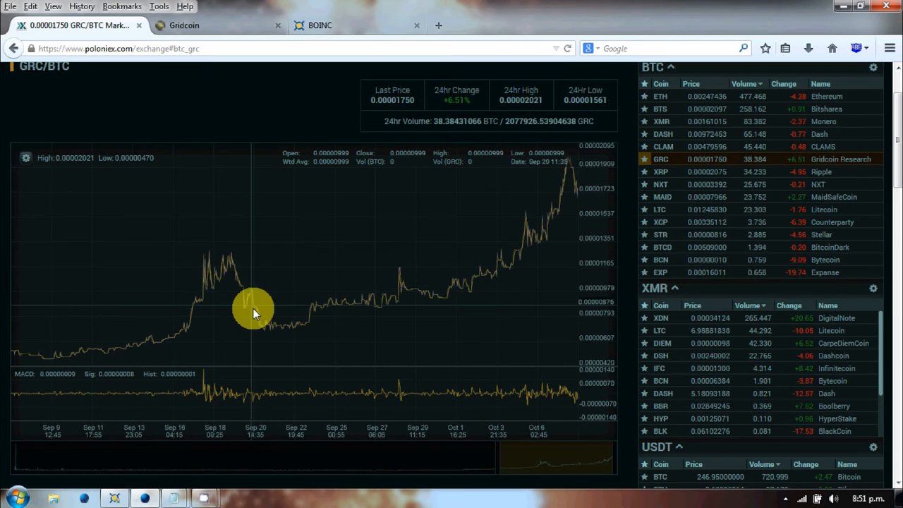
mouse_move(387, 300)
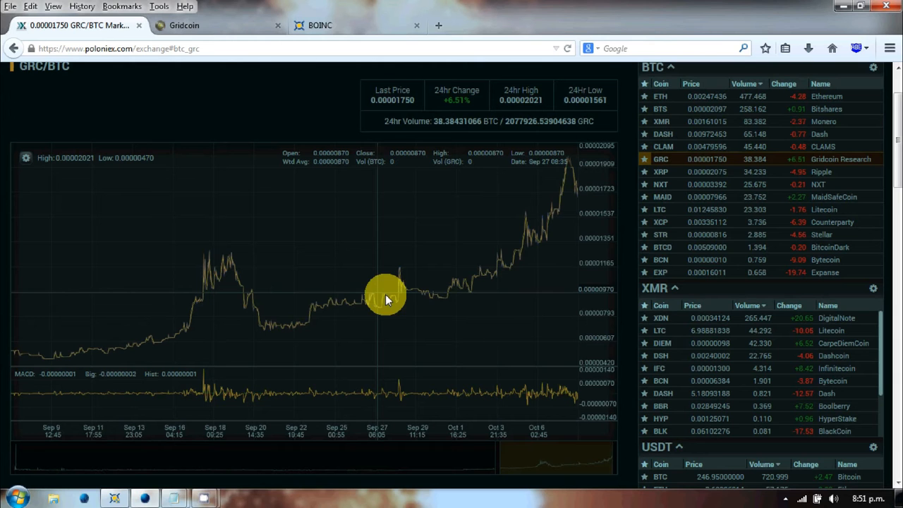
mouse_move(458, 288)
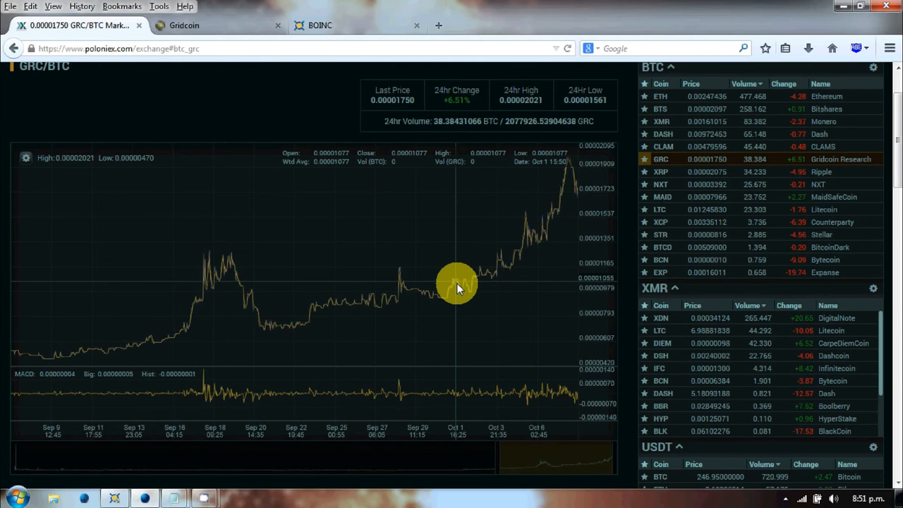
mouse_move(497, 270)
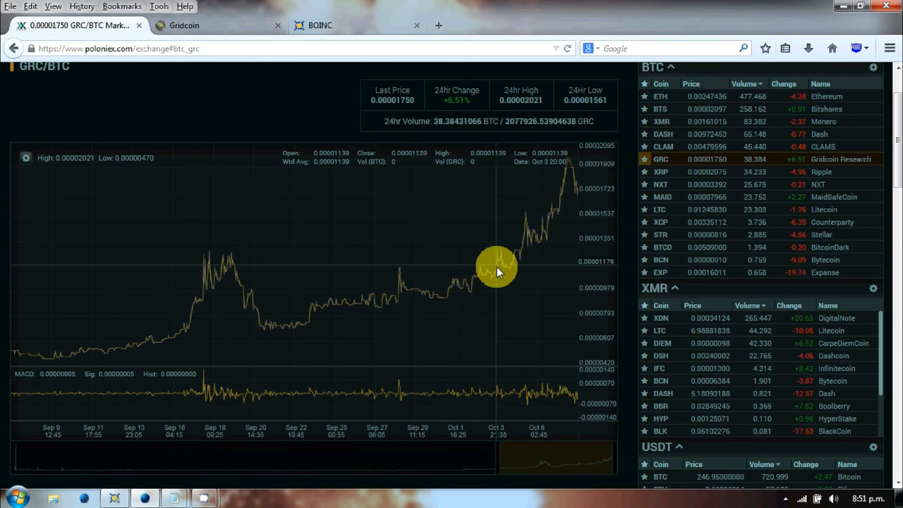
mouse_move(563, 181)
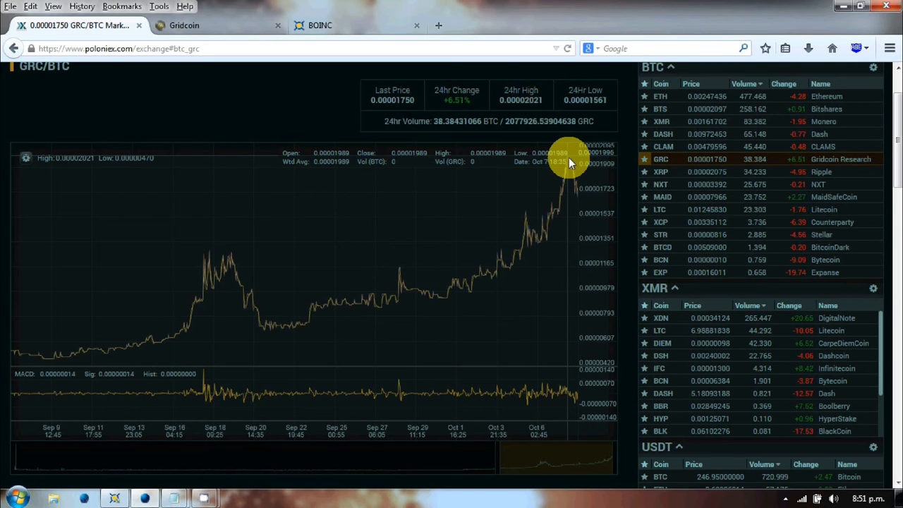
mouse_move(576, 196)
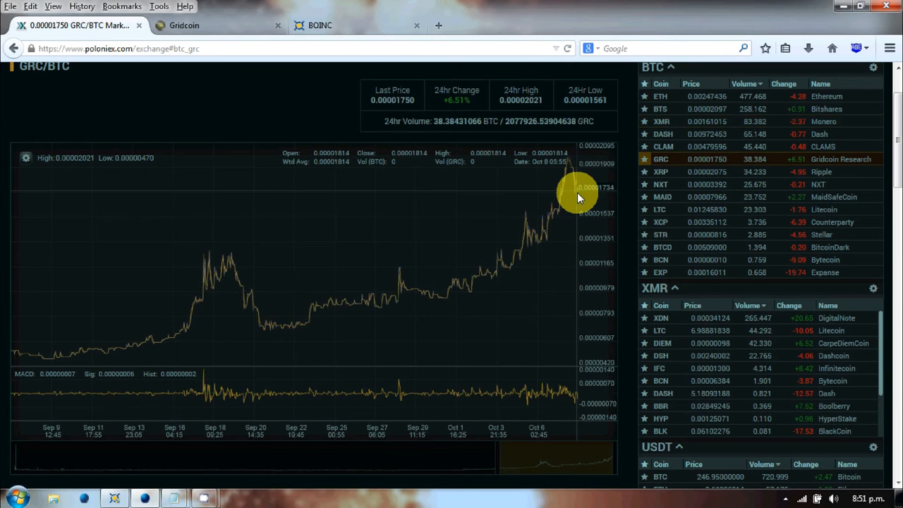
mouse_move(564, 239)
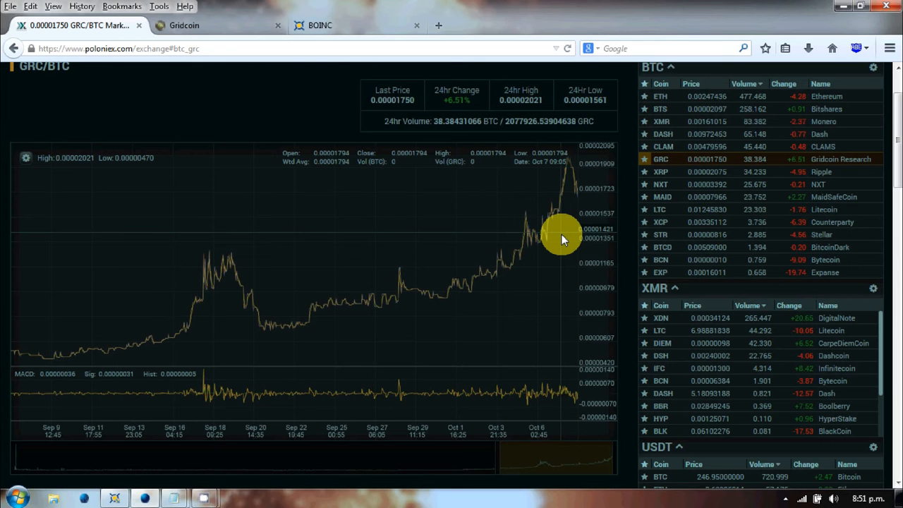
mouse_move(564, 192)
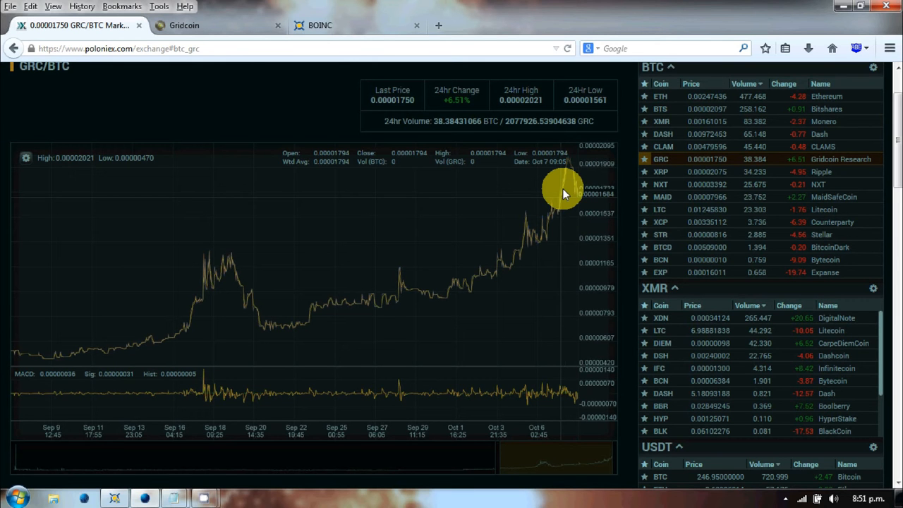
mouse_move(567, 164)
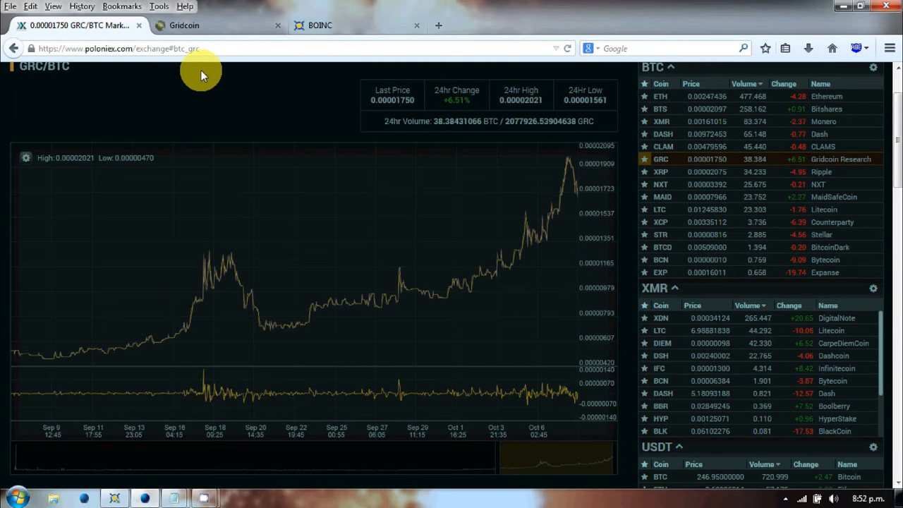
click(205, 25)
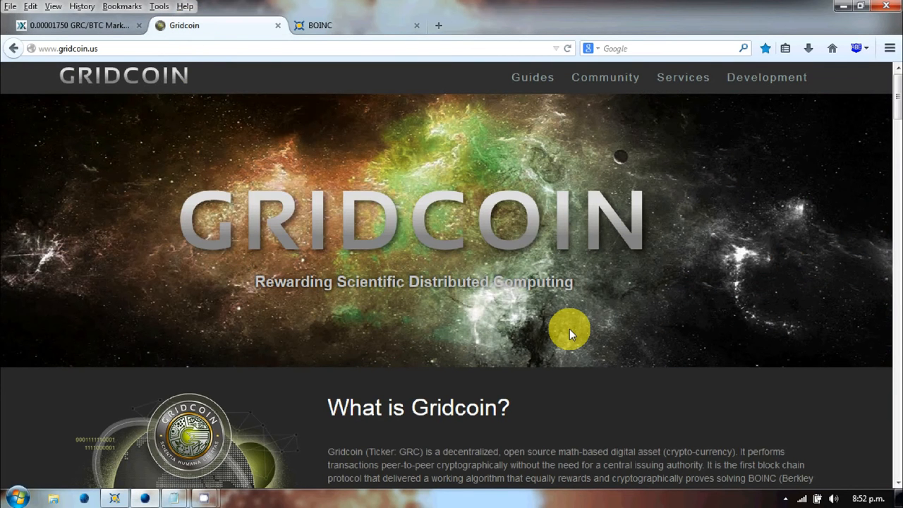
mouse_move(575, 335)
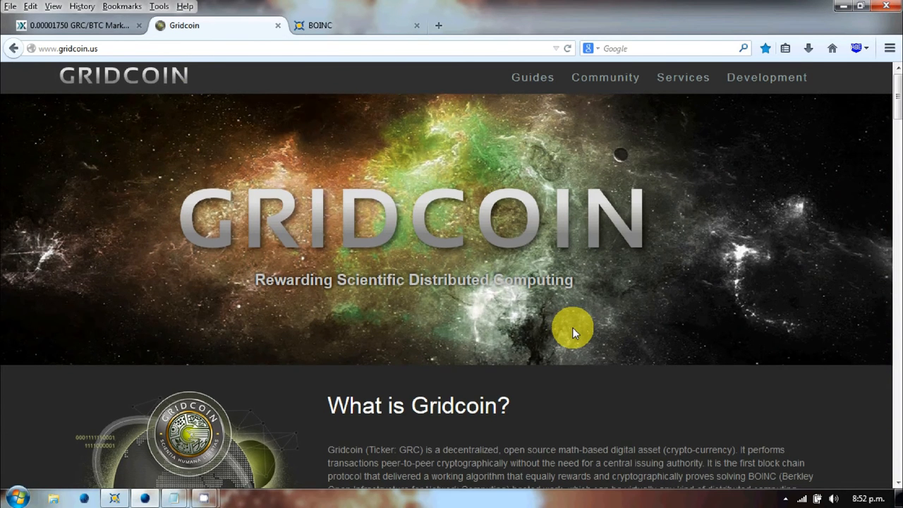
scroll(down, 3)
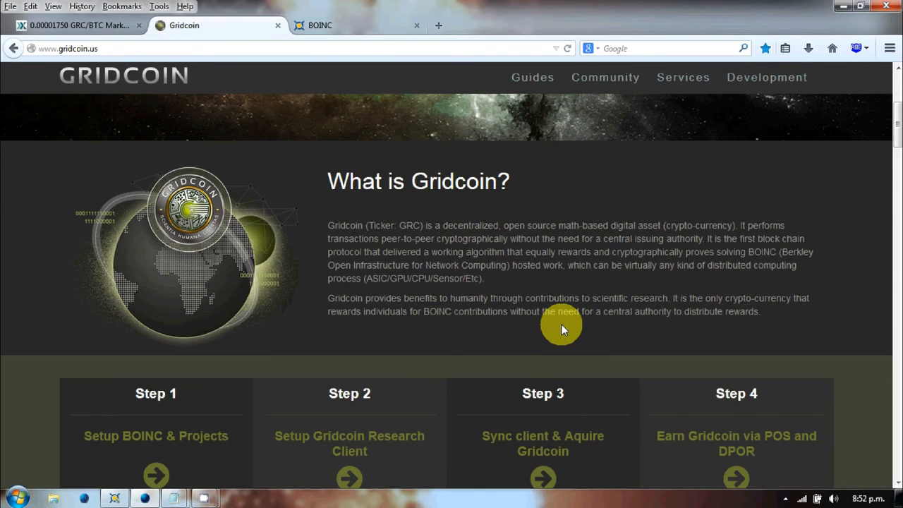
scroll(down, 3)
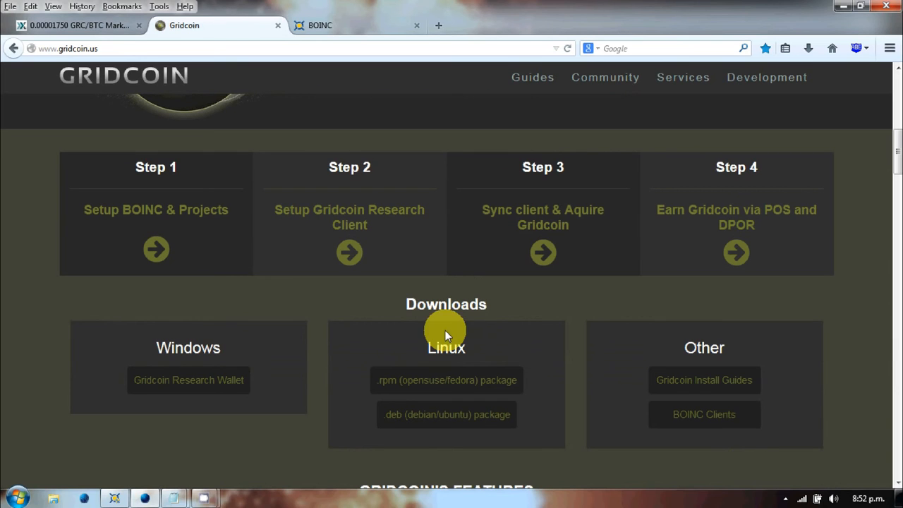
mouse_move(572, 332)
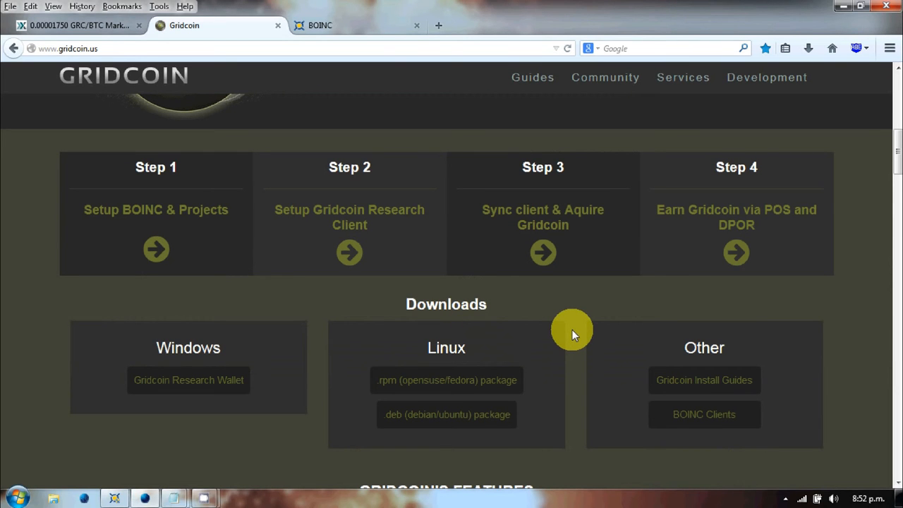
scroll(down, 3)
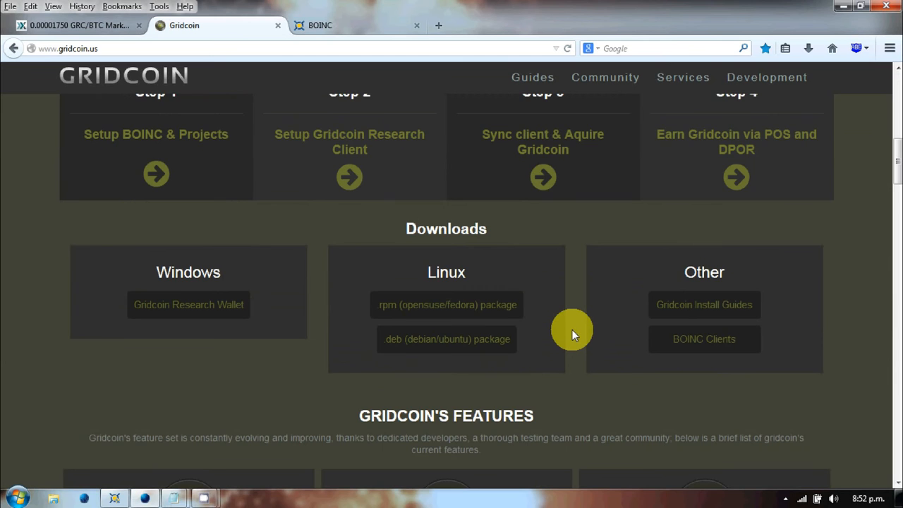
scroll(up, 3)
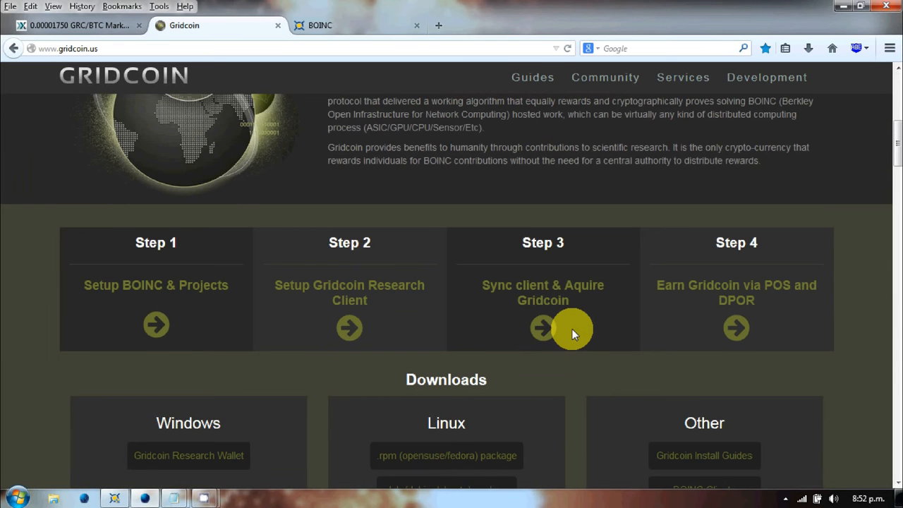
scroll(down, 3)
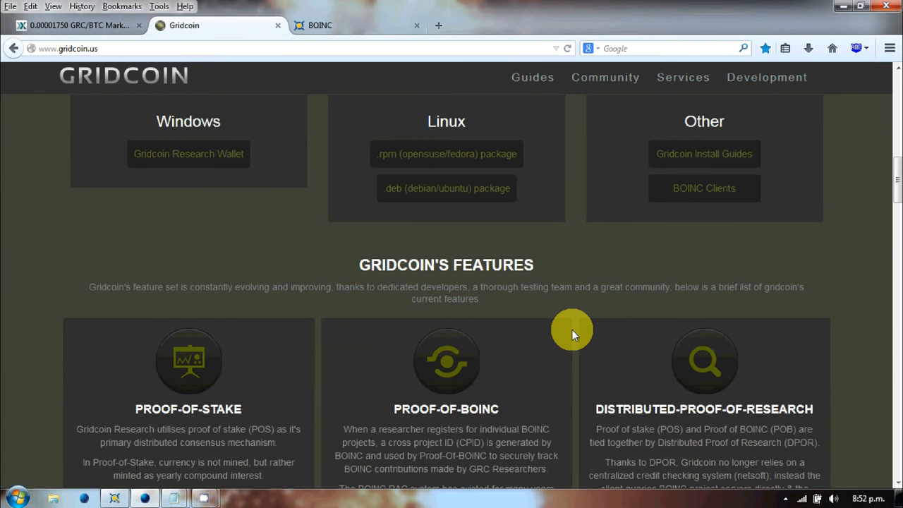
Scroll gridcoin.us down to 'What is BOINC?' with 'Types of BOINC projects' below
scroll(down, 3)
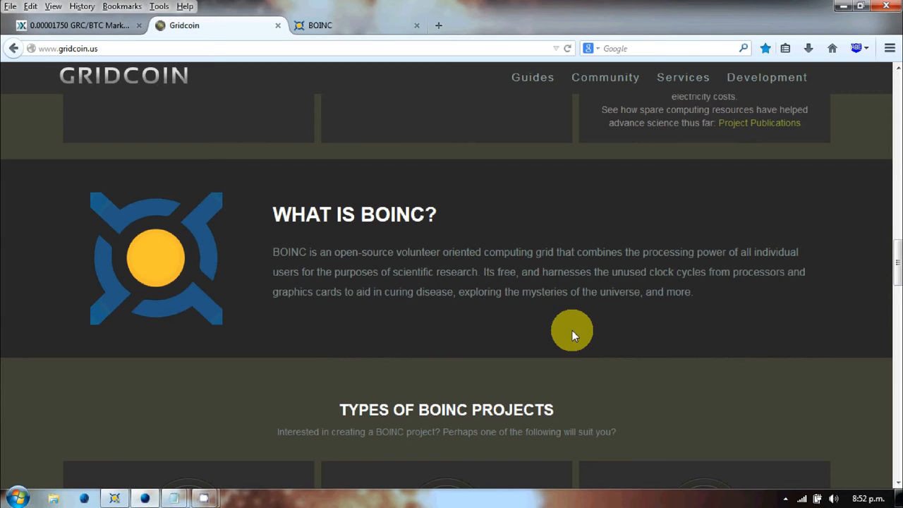
scroll(down, 3)
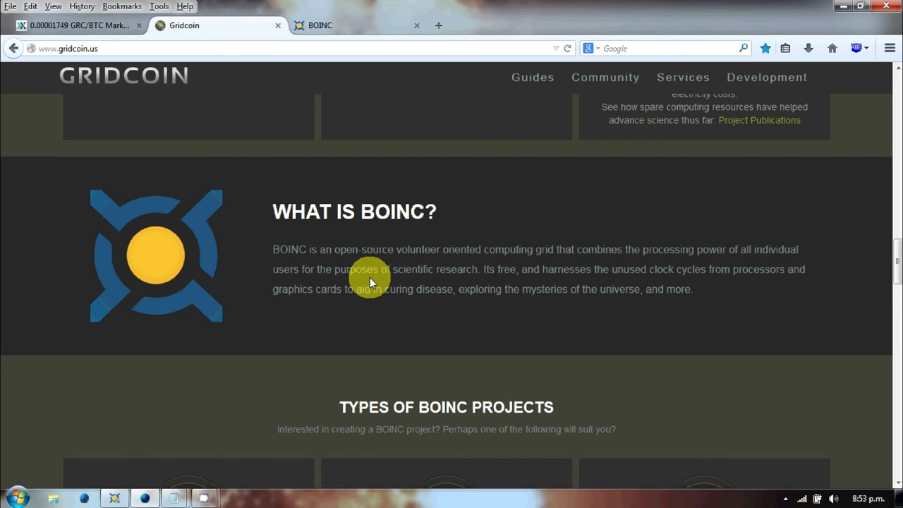
scroll(down, 3)
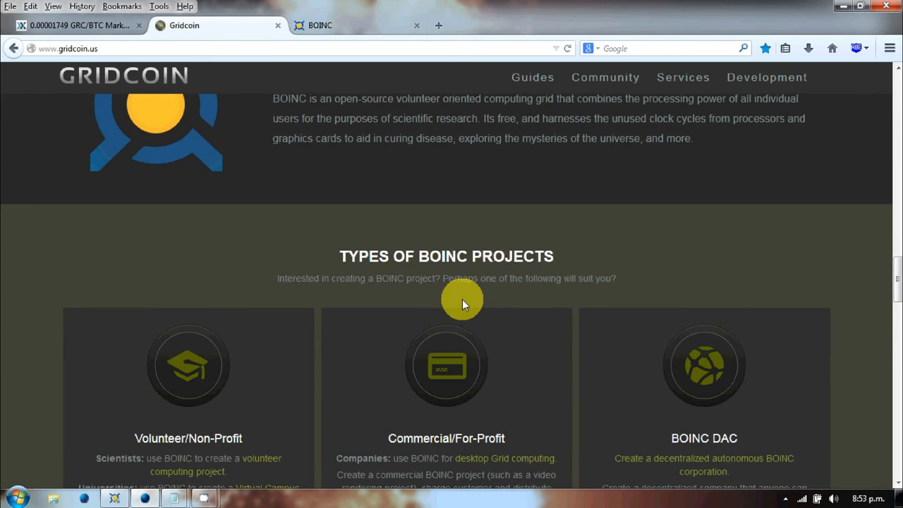
scroll(up, 3)
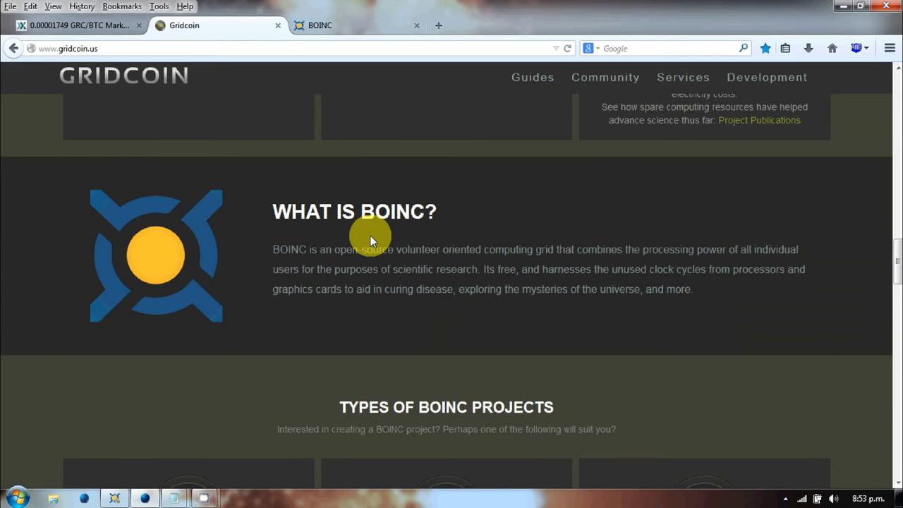
From the BOINC home page, go to 'Choose projects' and start down the projects table
click(347, 25)
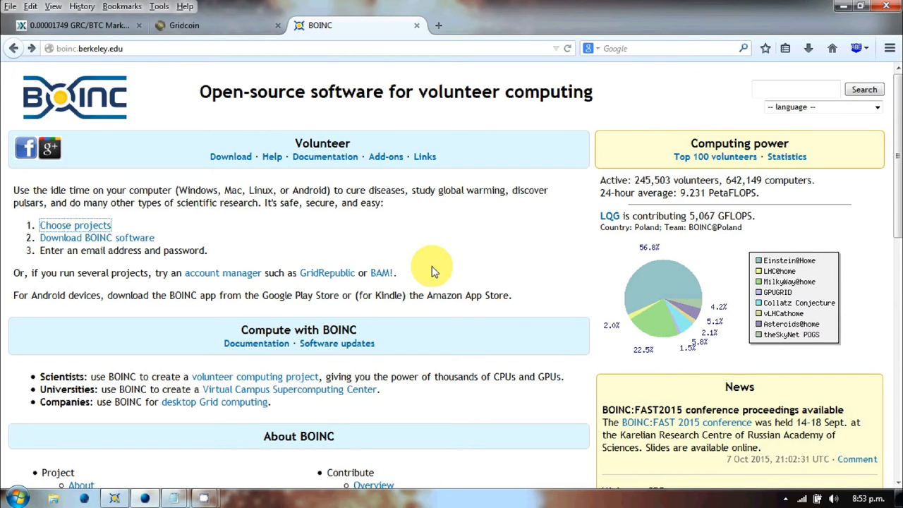
scroll(down, 3)
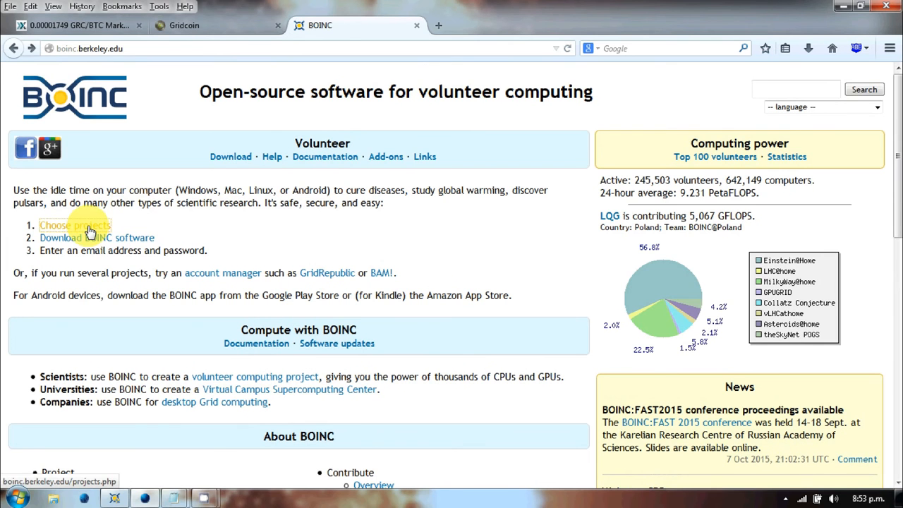
click(78, 226)
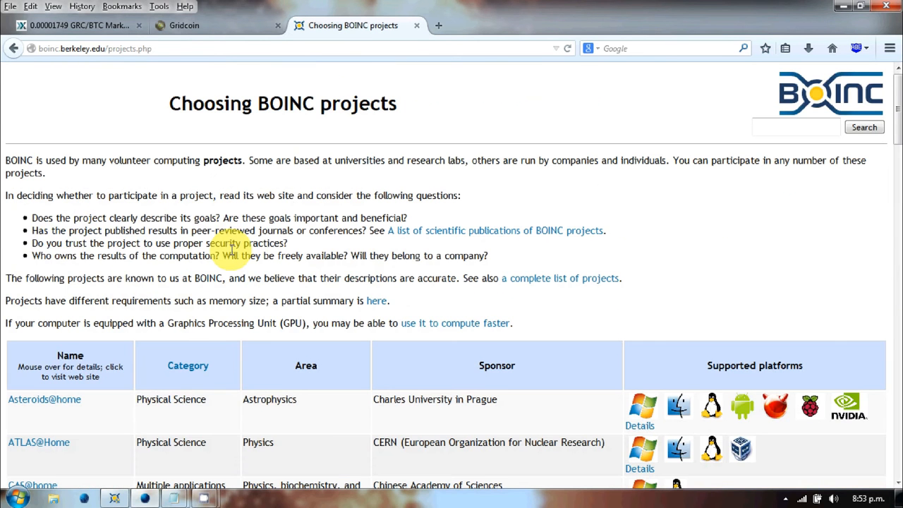
scroll(down, 3)
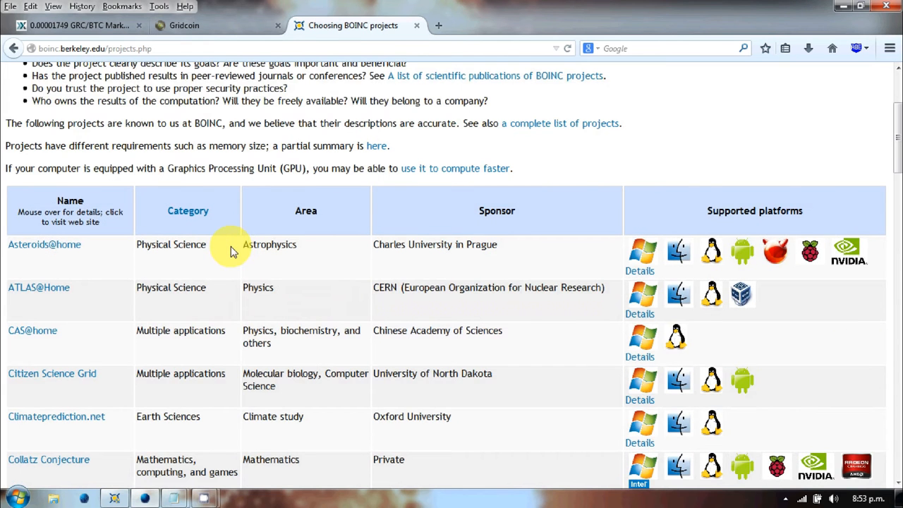
scroll(down, 3)
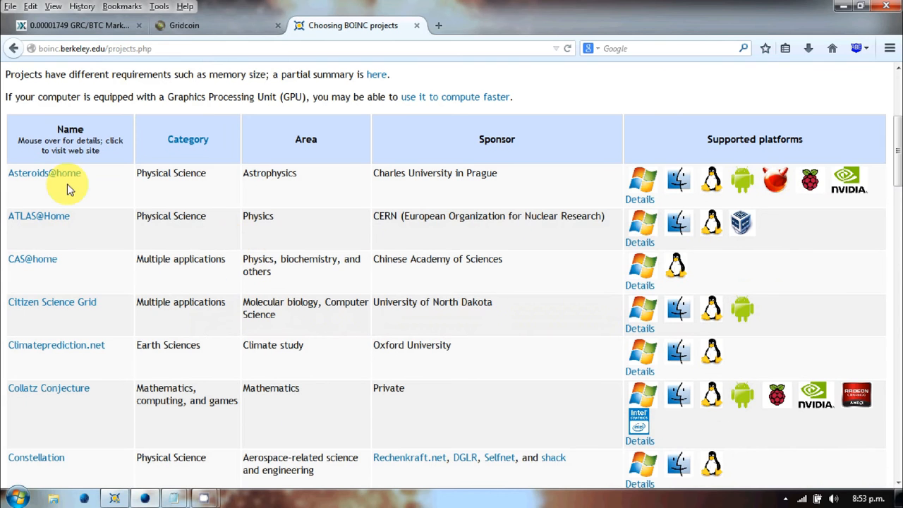
mouse_move(420, 189)
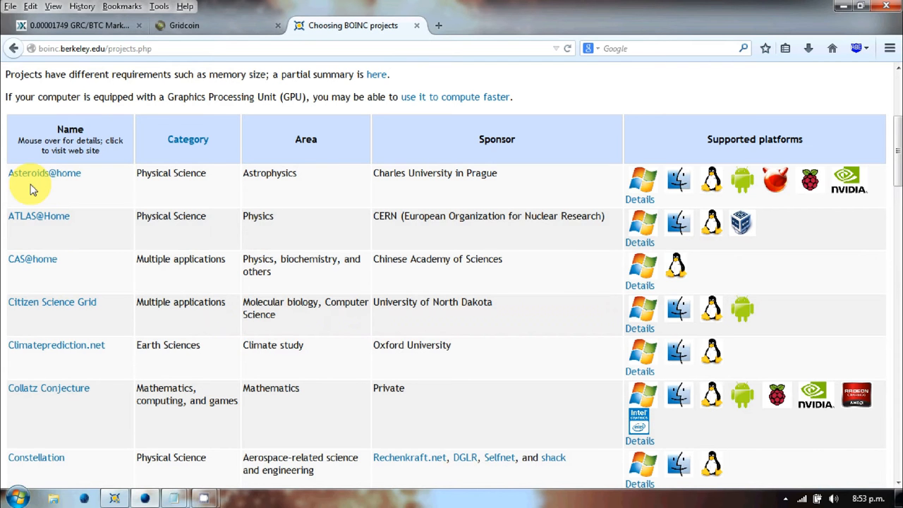
mouse_move(81, 238)
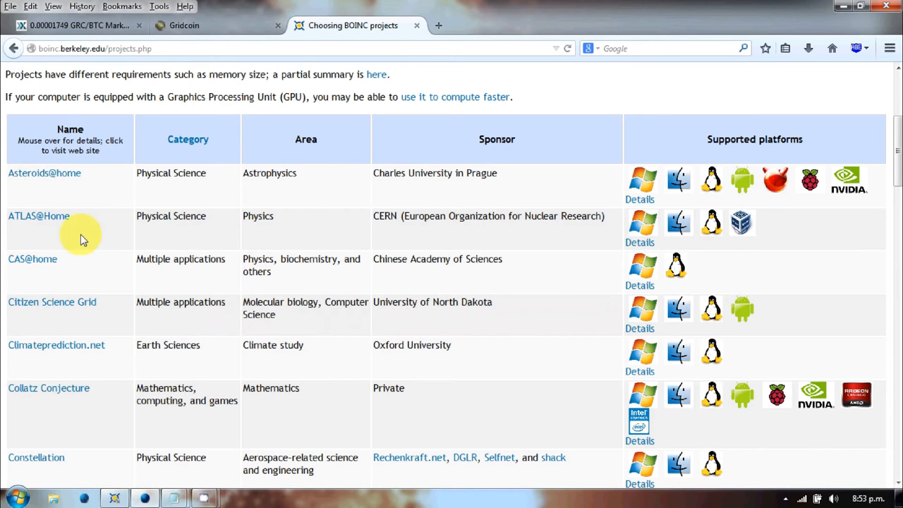
mouse_move(102, 274)
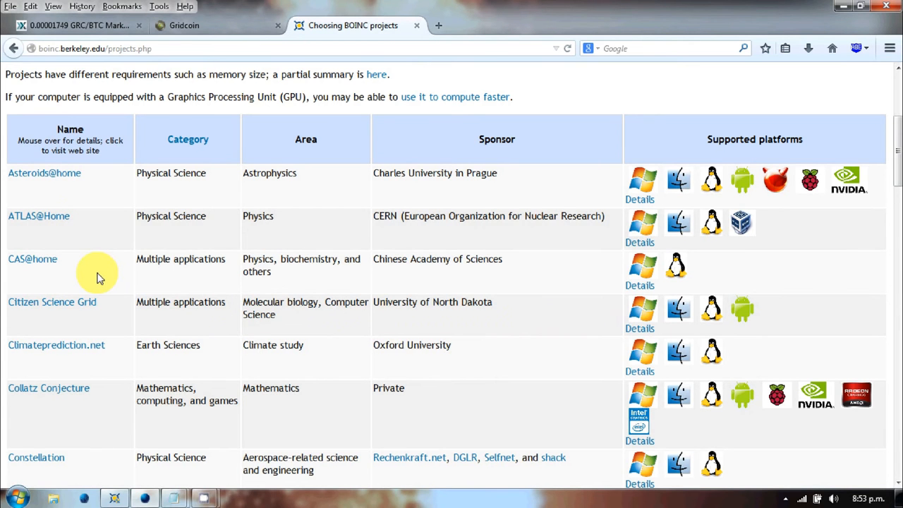
mouse_move(441, 280)
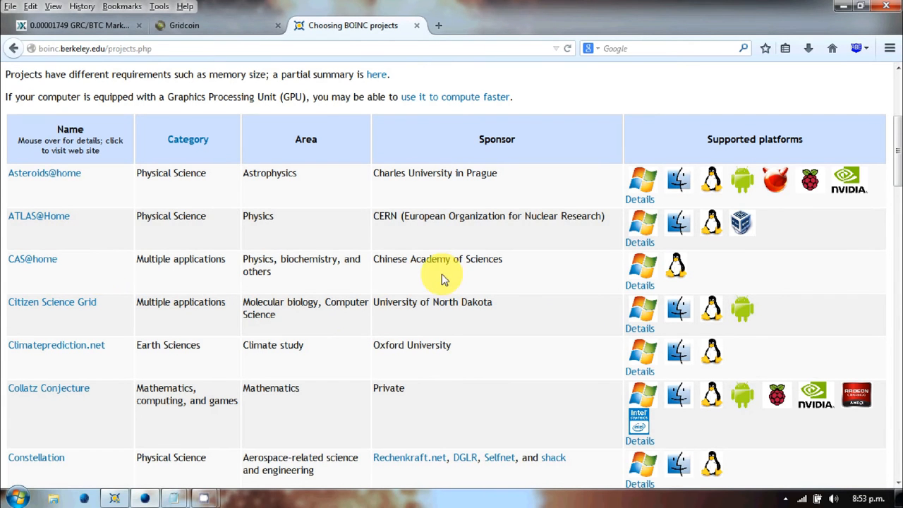
Scroll through the project list, research areas and sponsors, down to PrimeGrid and Quake Catcher Network
scroll(down, 3)
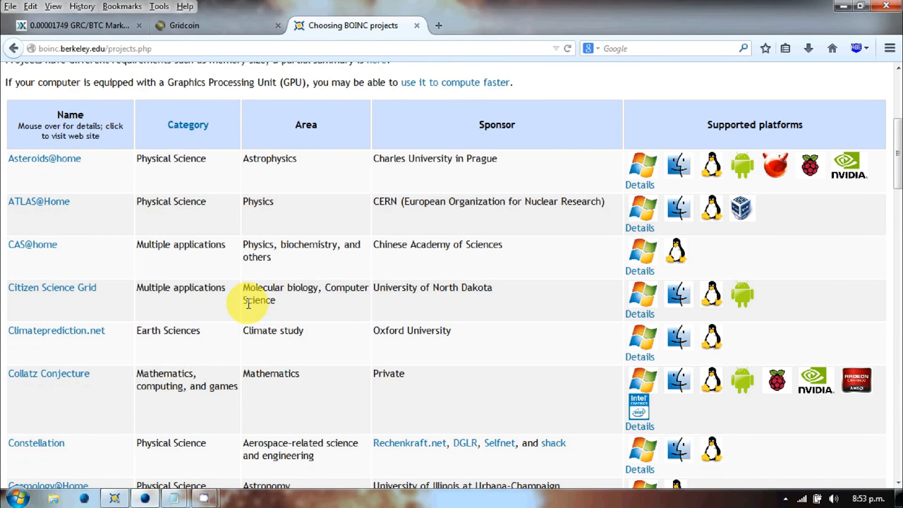
scroll(down, 3)
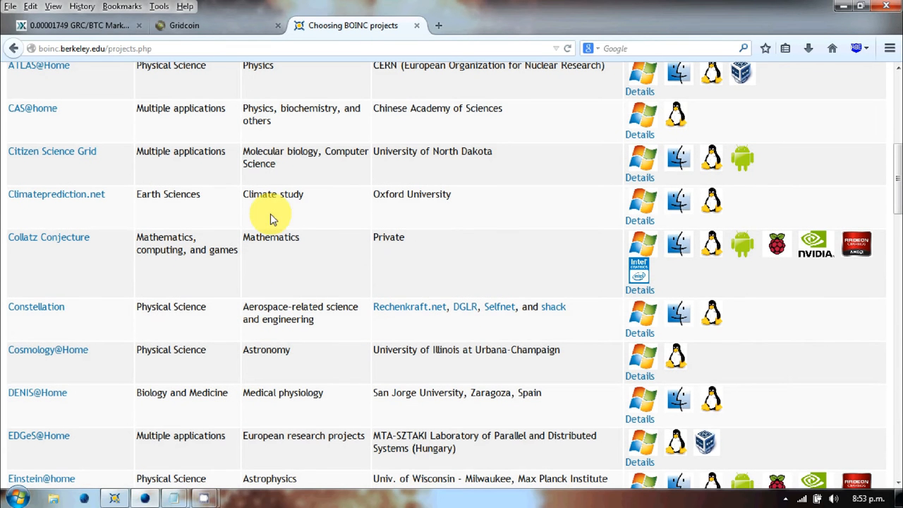
mouse_move(249, 271)
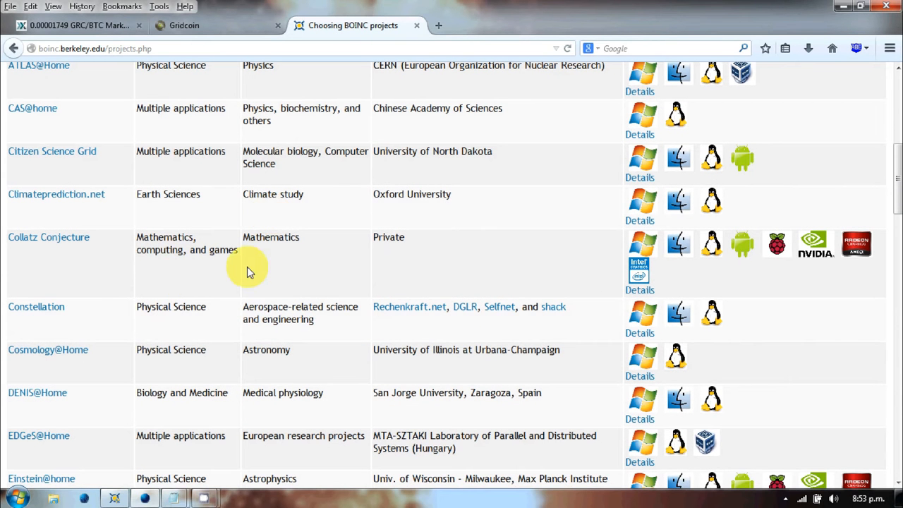
mouse_move(135, 275)
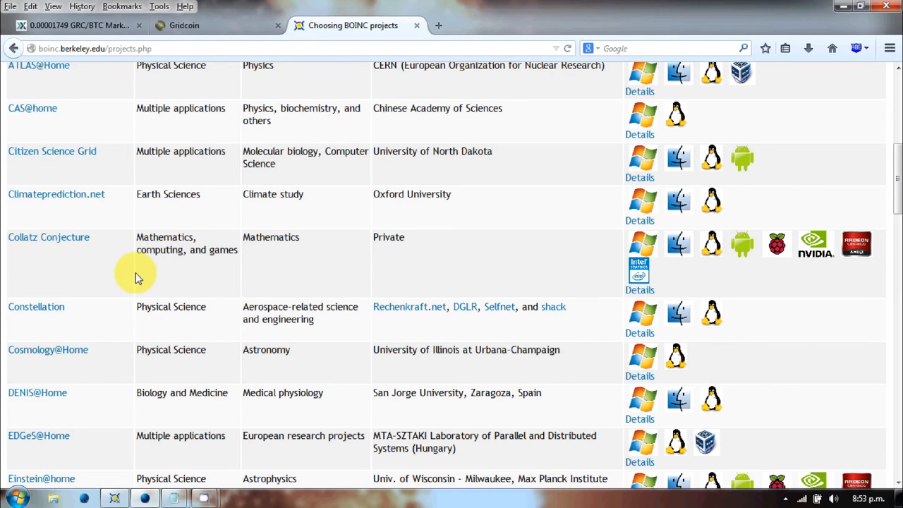
mouse_move(182, 285)
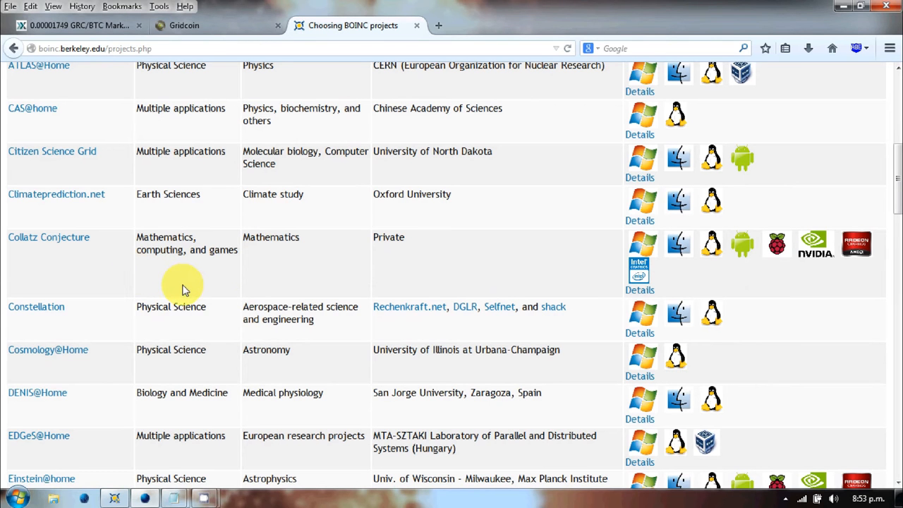
mouse_move(185, 298)
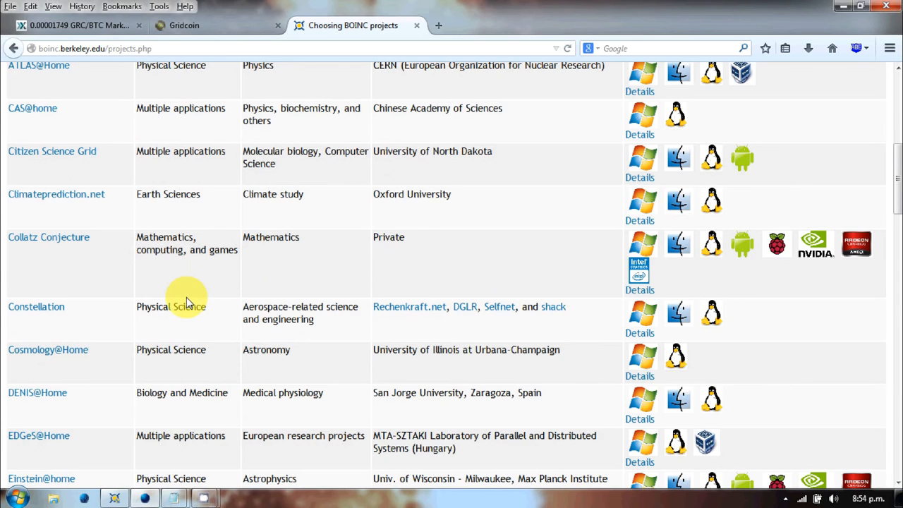
scroll(down, 3)
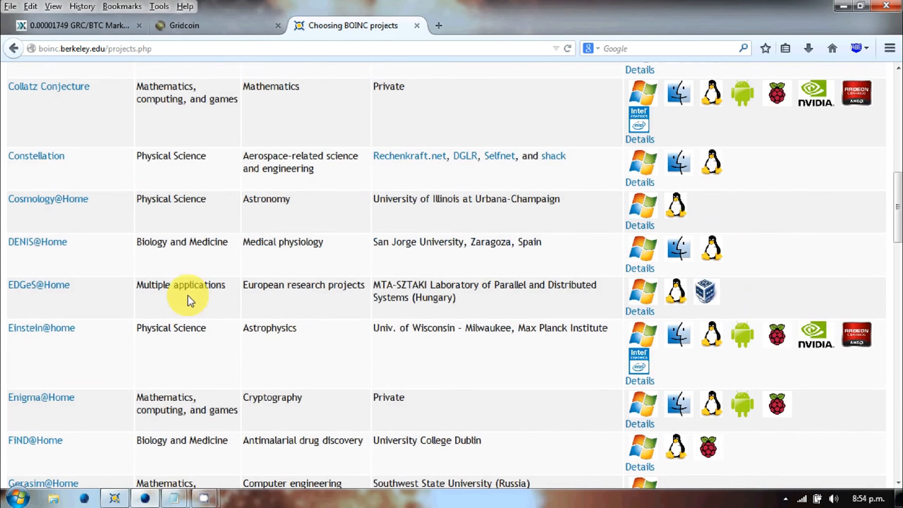
scroll(down, 3)
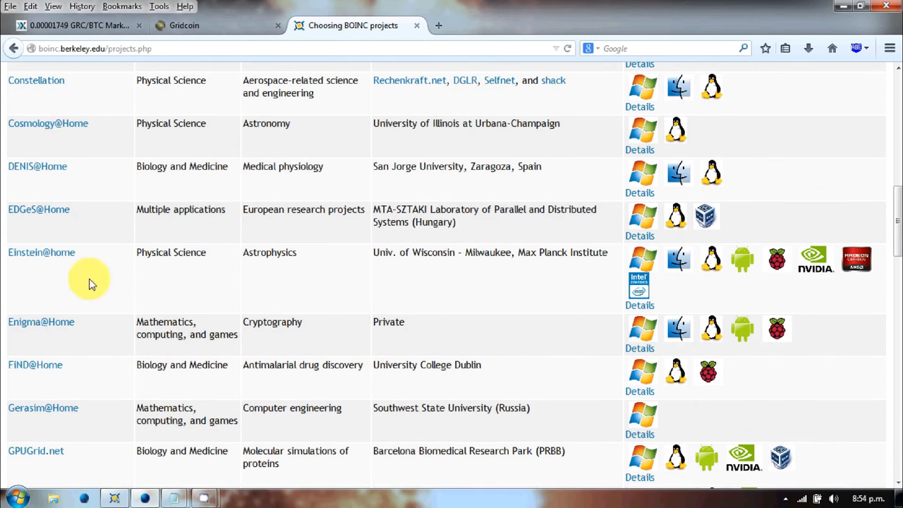
mouse_move(240, 279)
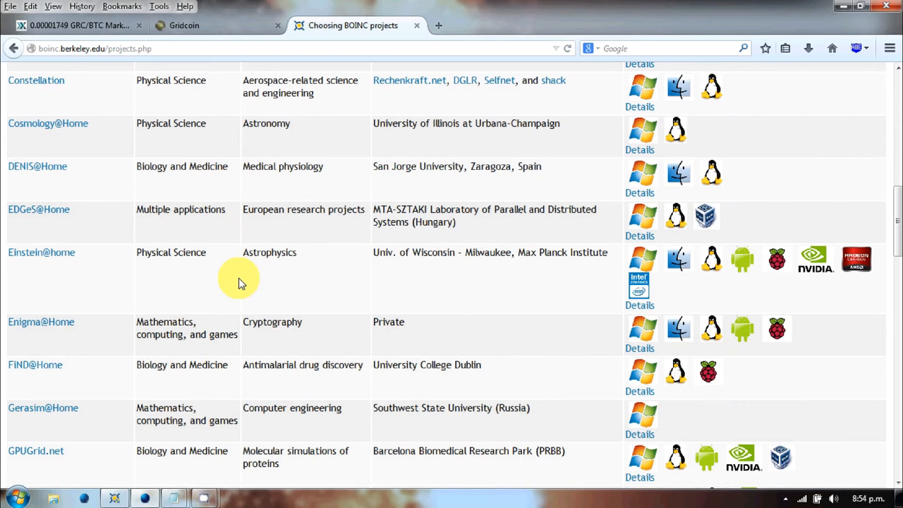
scroll(down, 3)
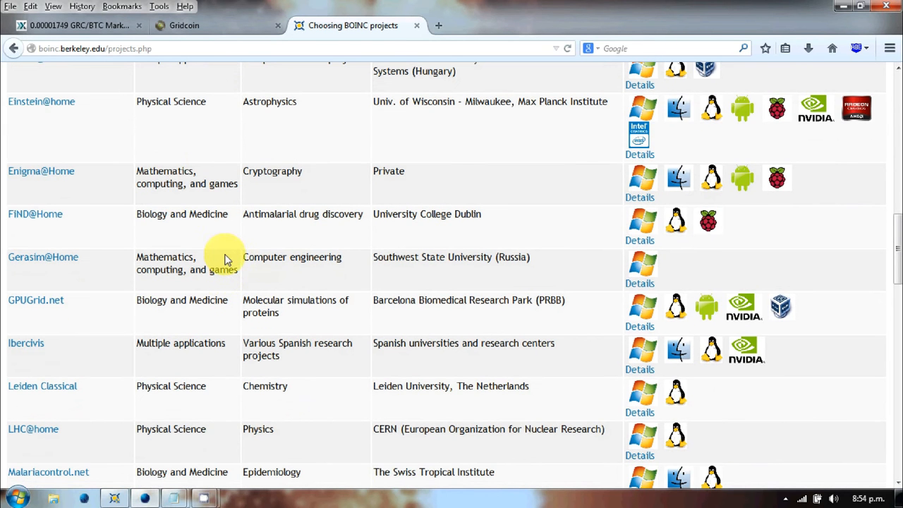
mouse_move(178, 196)
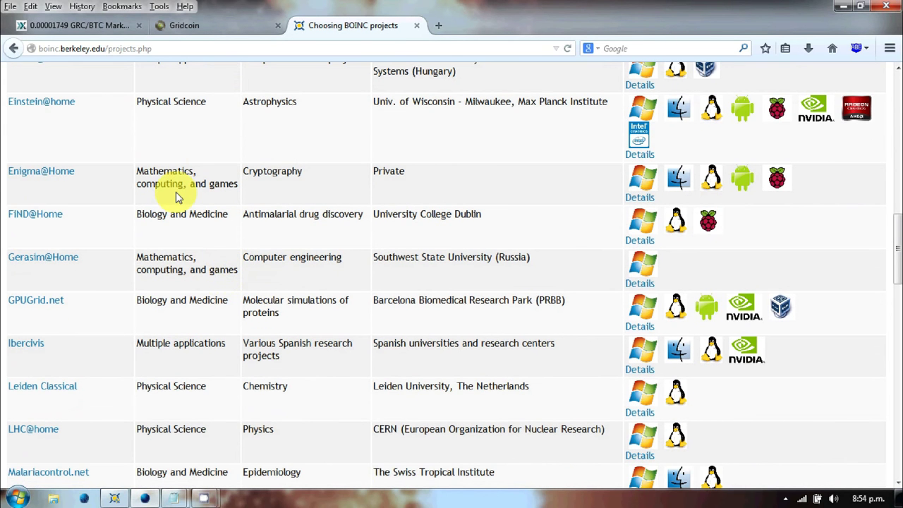
scroll(down, 3)
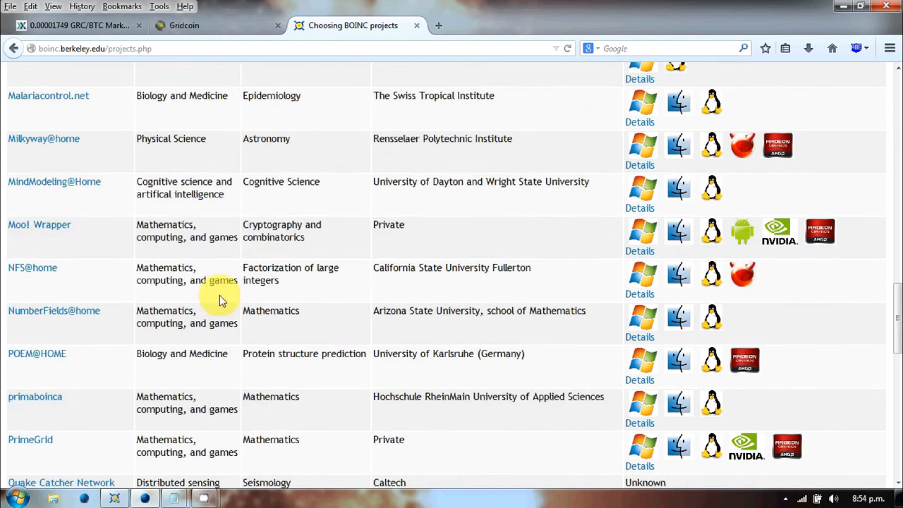
scroll(down, 3)
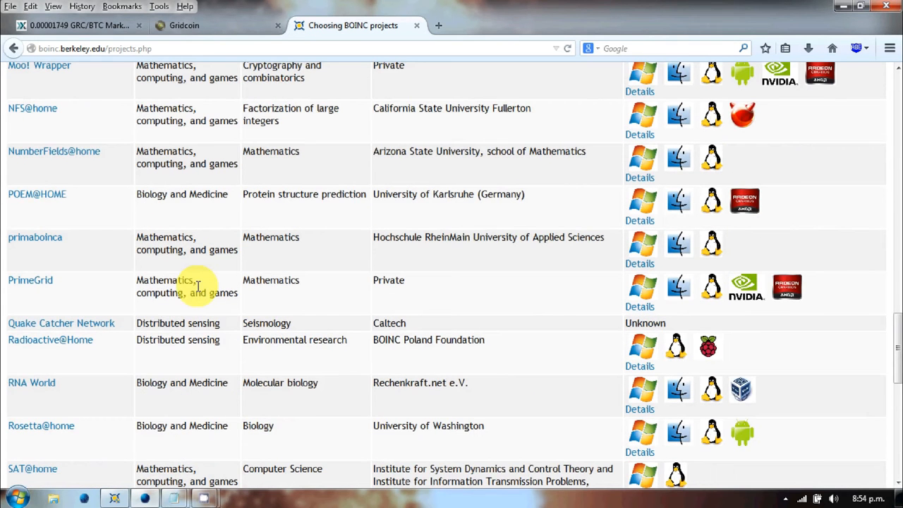
scroll(down, 3)
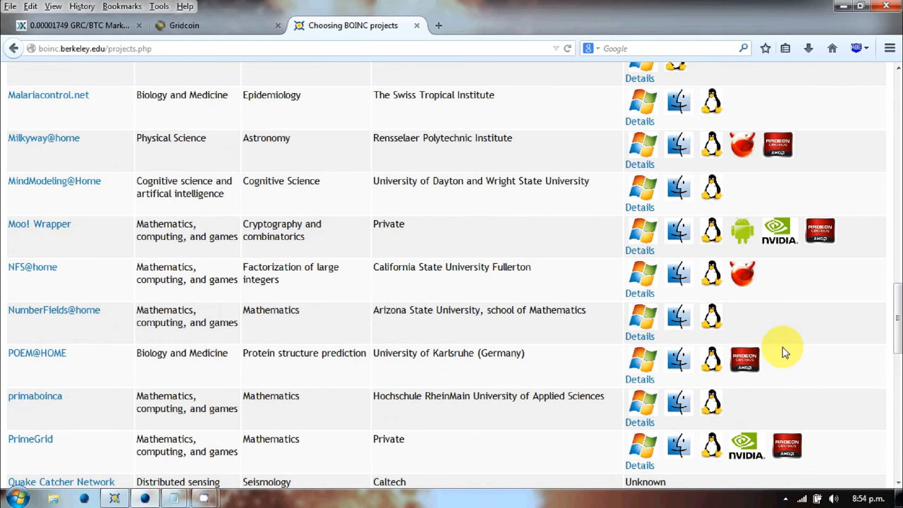
mouse_move(788, 340)
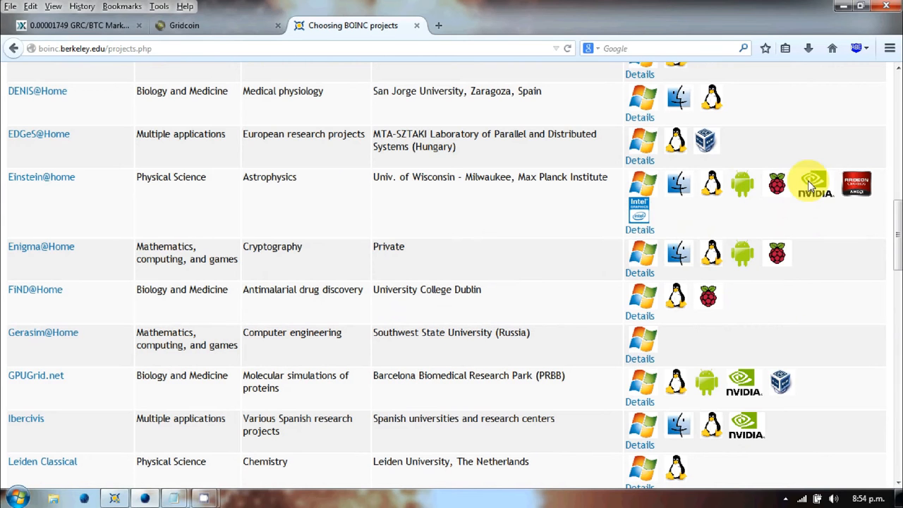
mouse_move(825, 212)
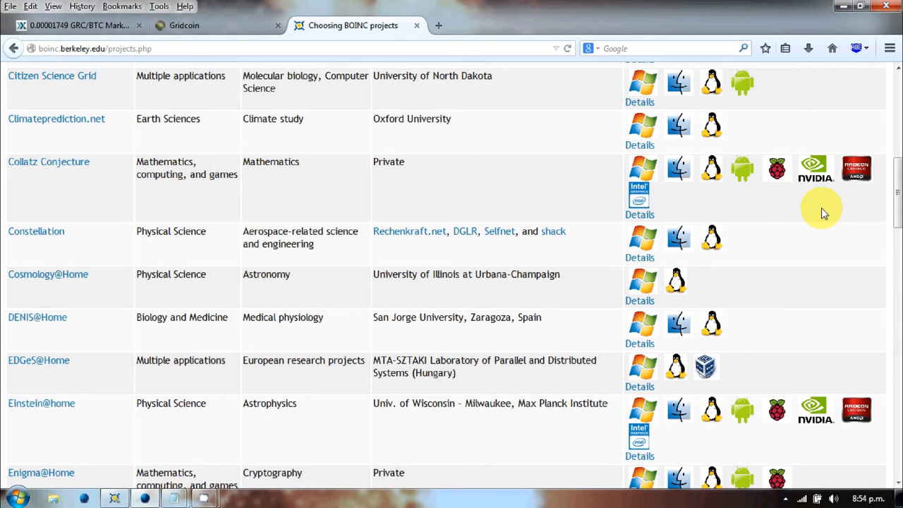
scroll(down, 3)
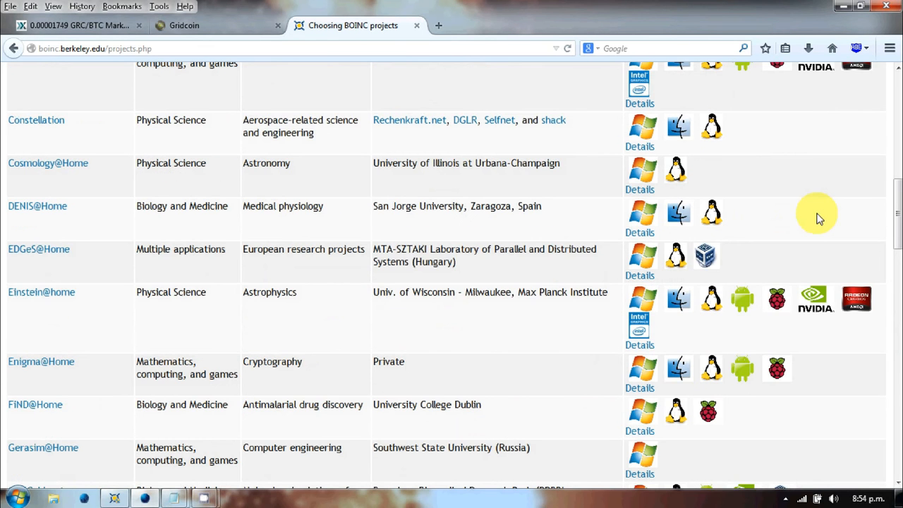
scroll(down, 3)
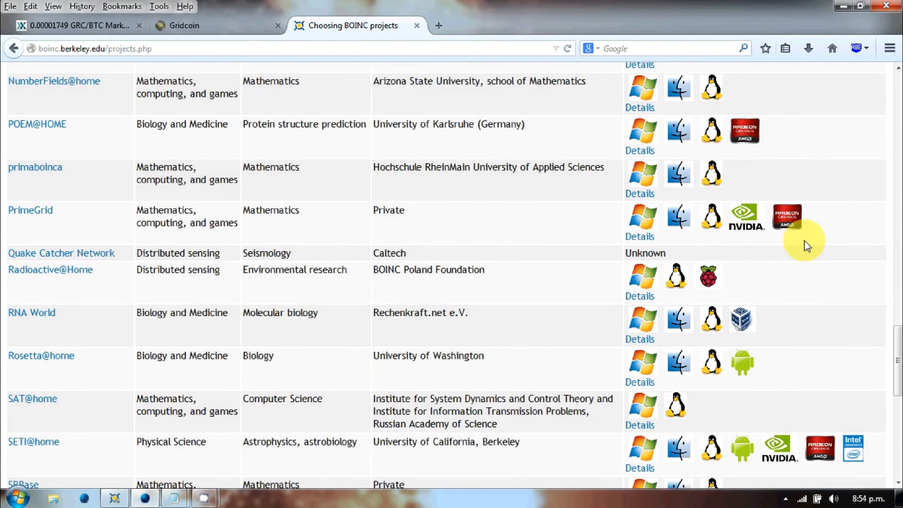
scroll(down, 3)
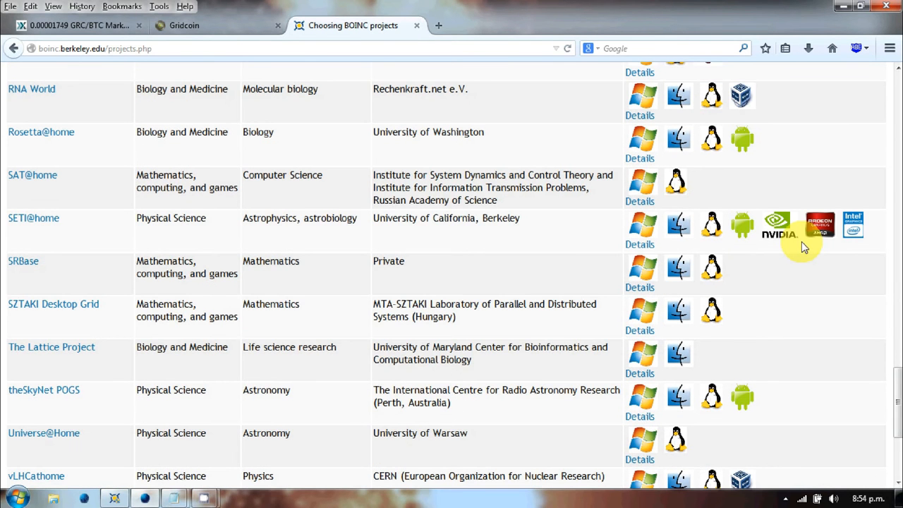
mouse_move(550, 346)
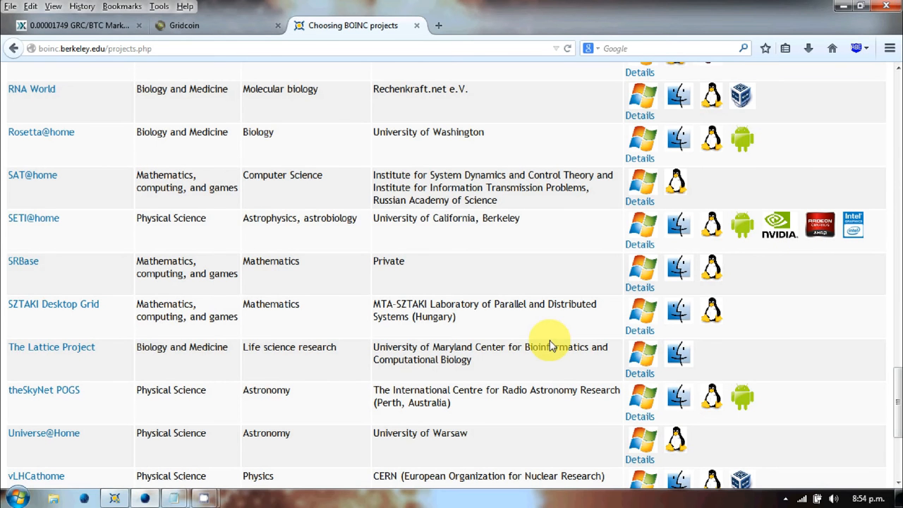
mouse_move(543, 345)
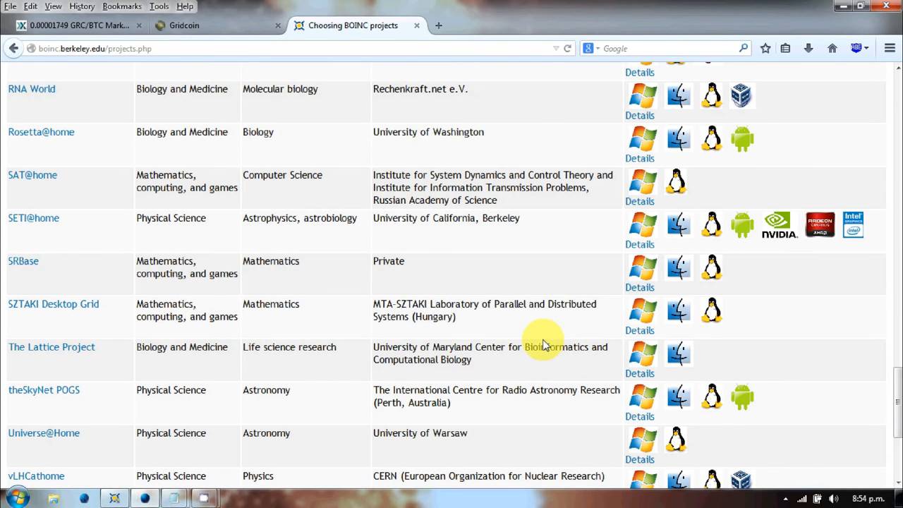
scroll(down, 3)
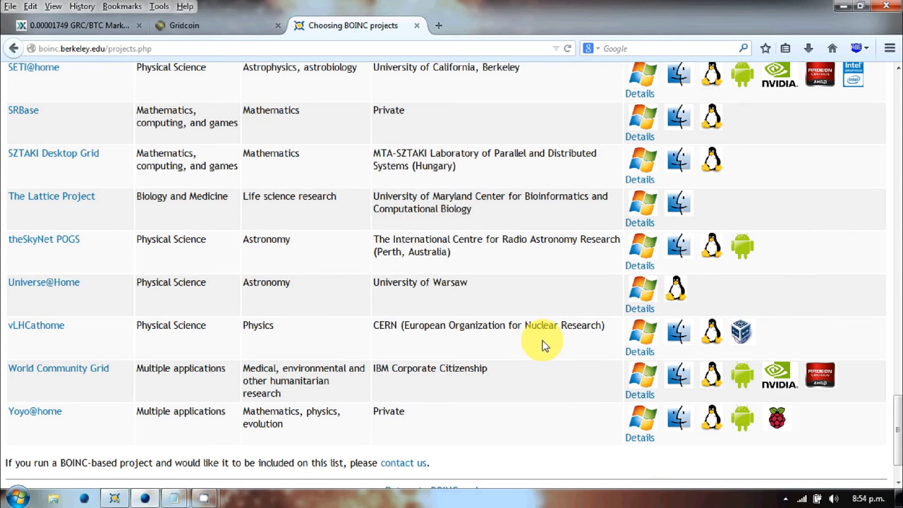
mouse_move(539, 340)
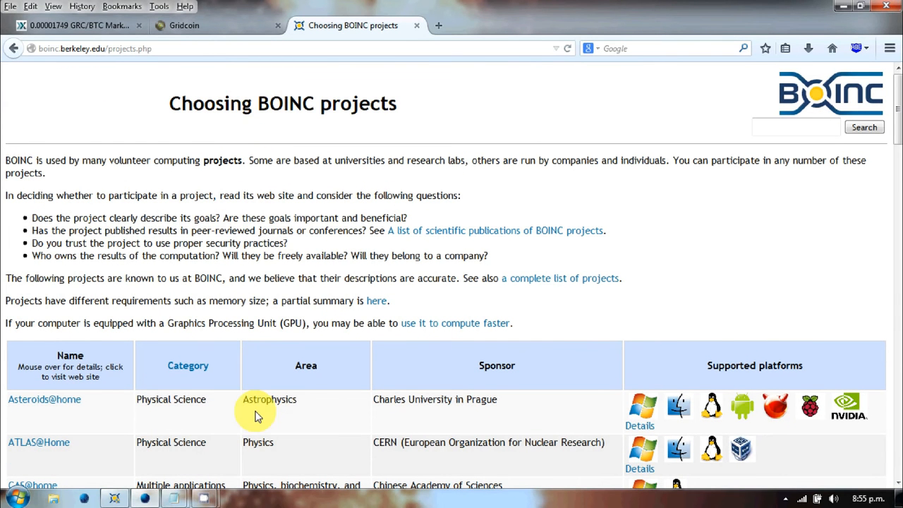
click(110, 497)
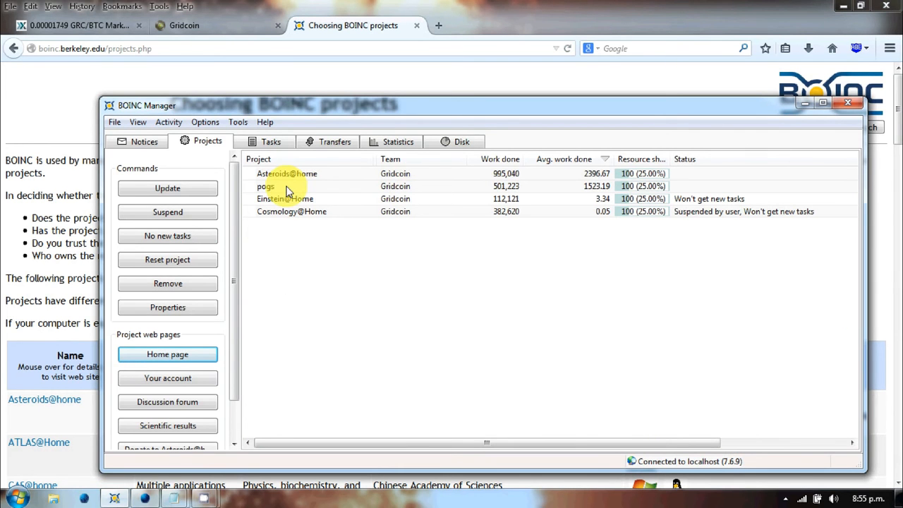
mouse_move(200, 299)
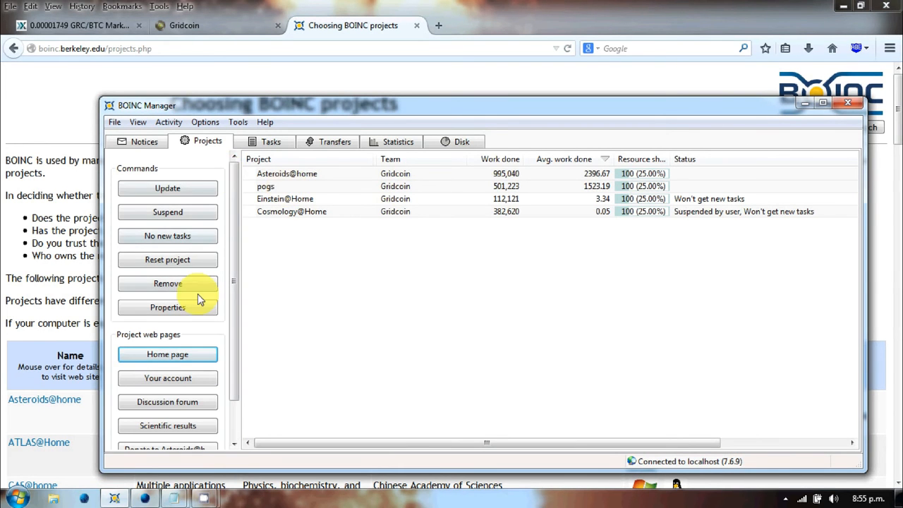
mouse_move(242, 272)
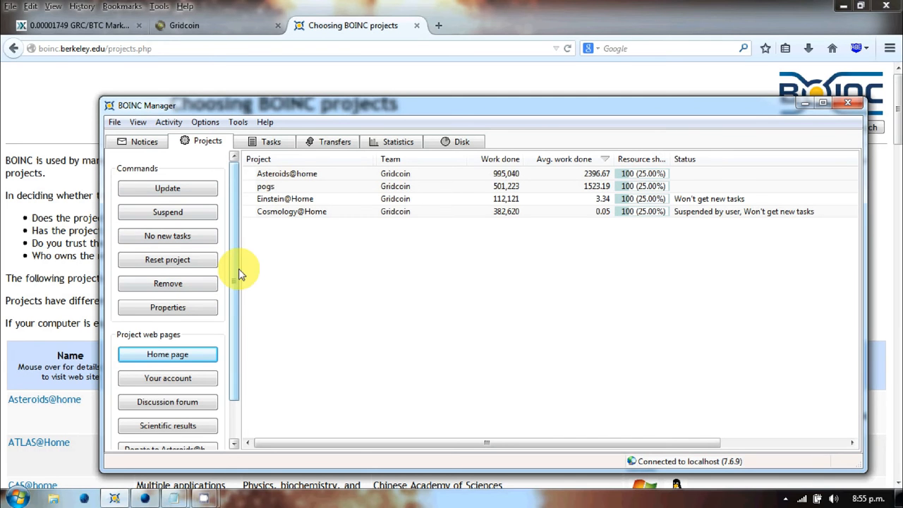
mouse_move(297, 238)
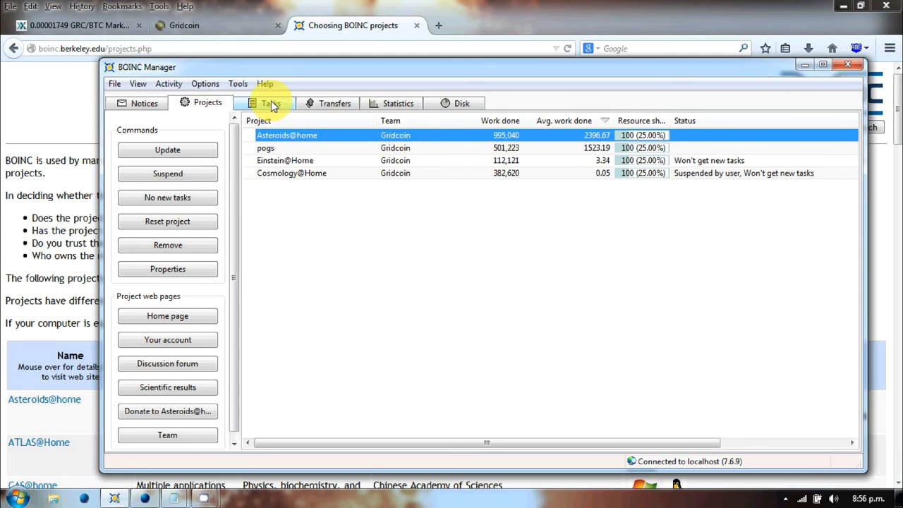
Switch BOINC Manager from the Projects list to the Tasks list
click(271, 103)
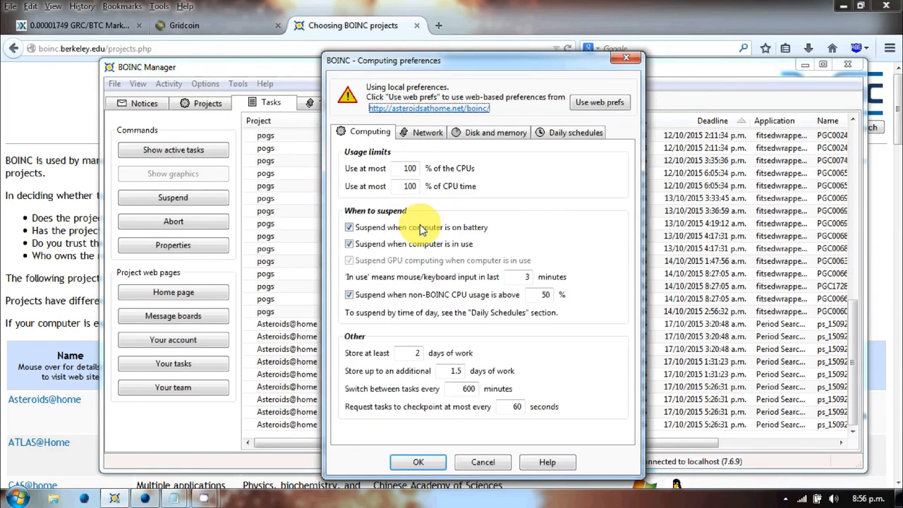
mouse_move(426, 192)
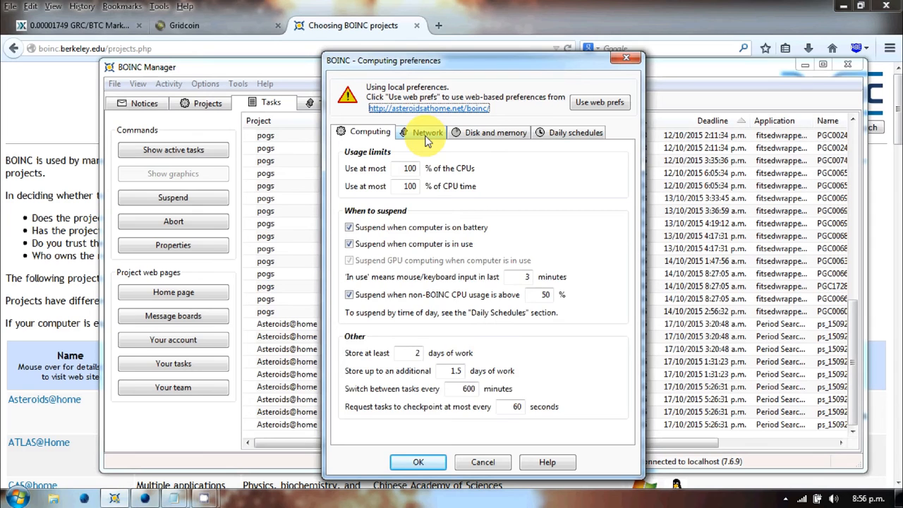
View the disk/memory and computing preference tabs, cancel without saving, then launch theSkyNet POGS home page
click(494, 133)
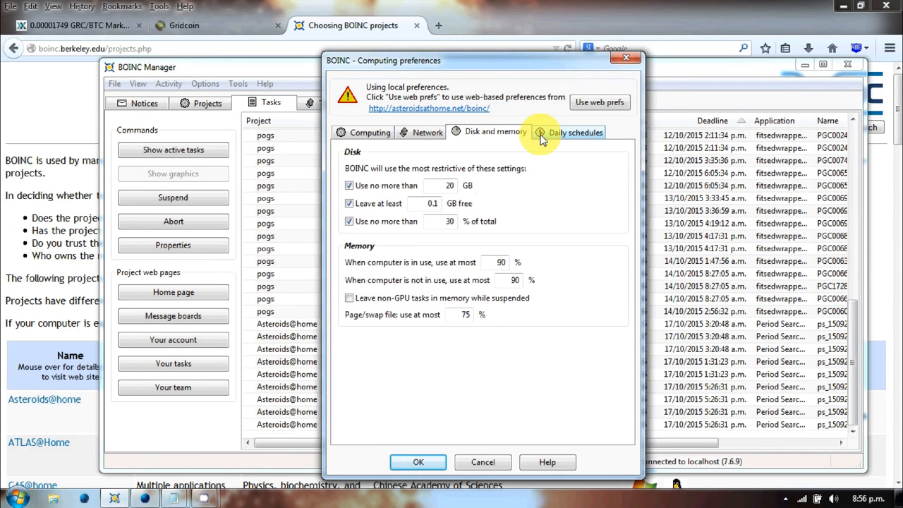
click(370, 133)
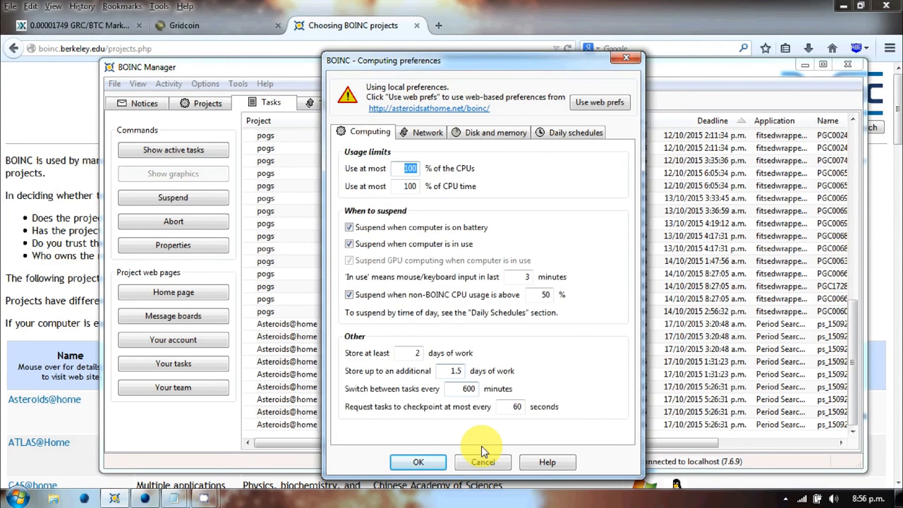
click(482, 463)
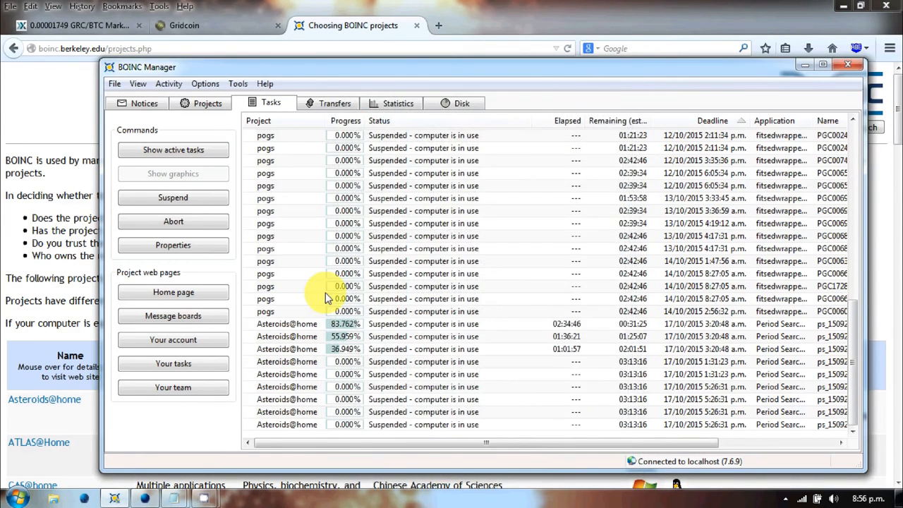
mouse_move(324, 296)
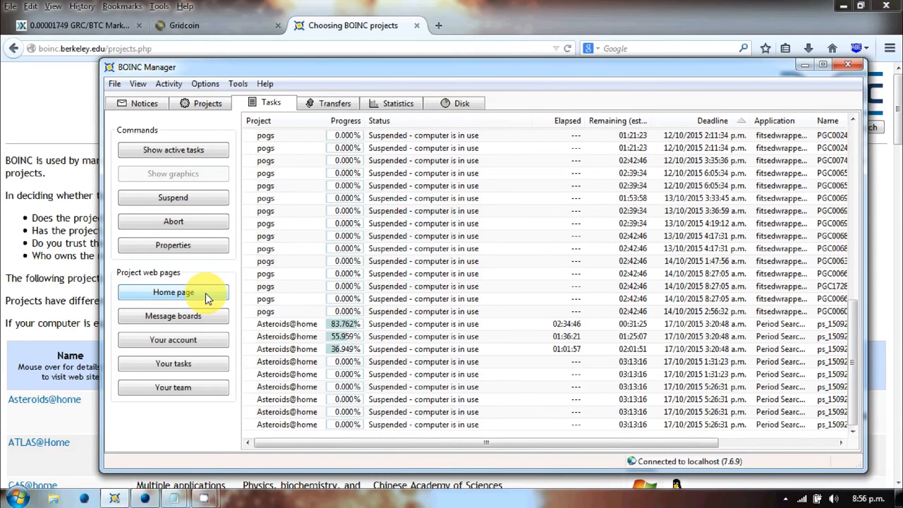
click(172, 293)
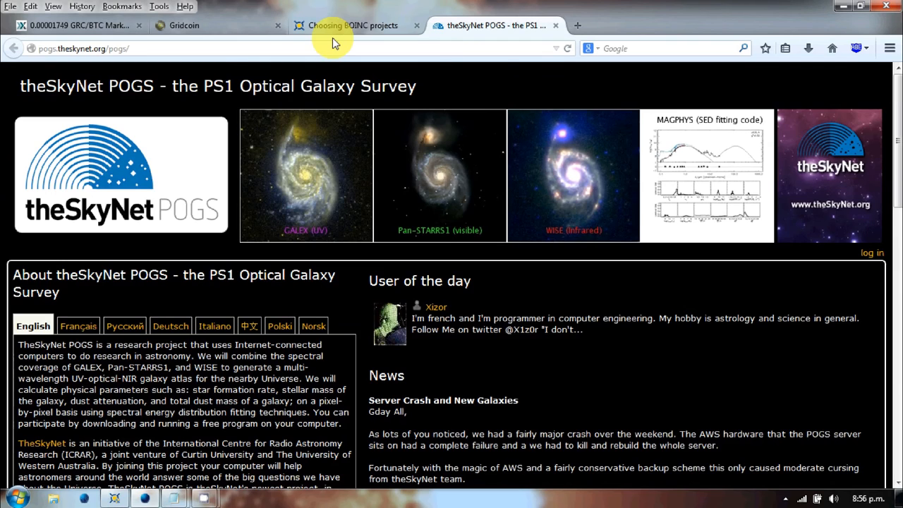
Scroll through theSkyNet POGS page and its news, back to the top, and close its tab
scroll(down, 3)
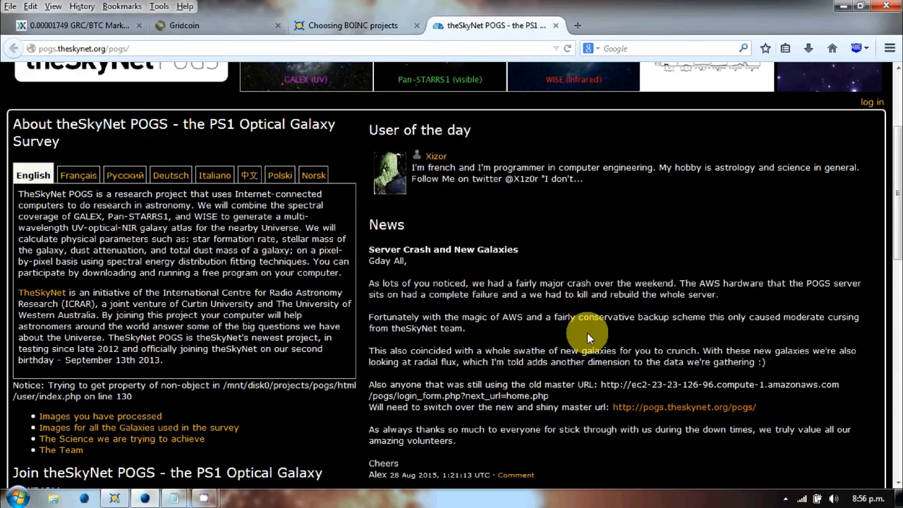
scroll(down, 3)
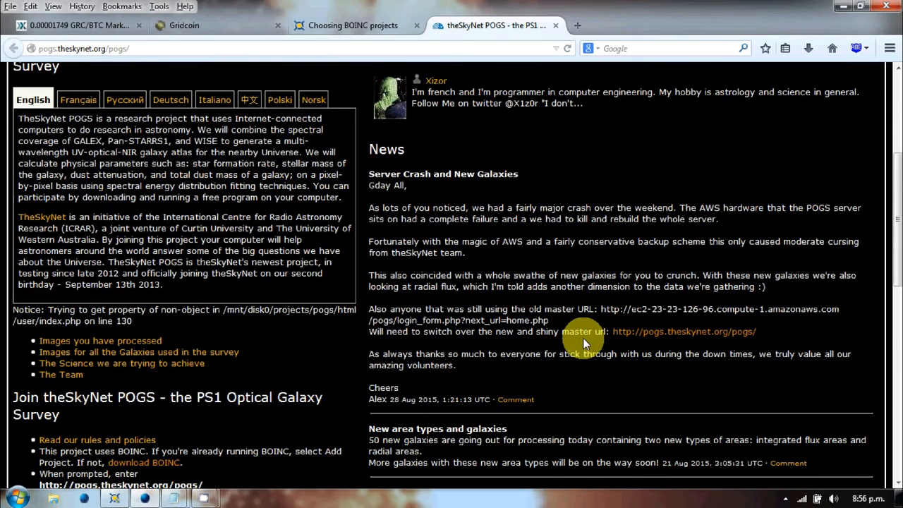
scroll(down, 3)
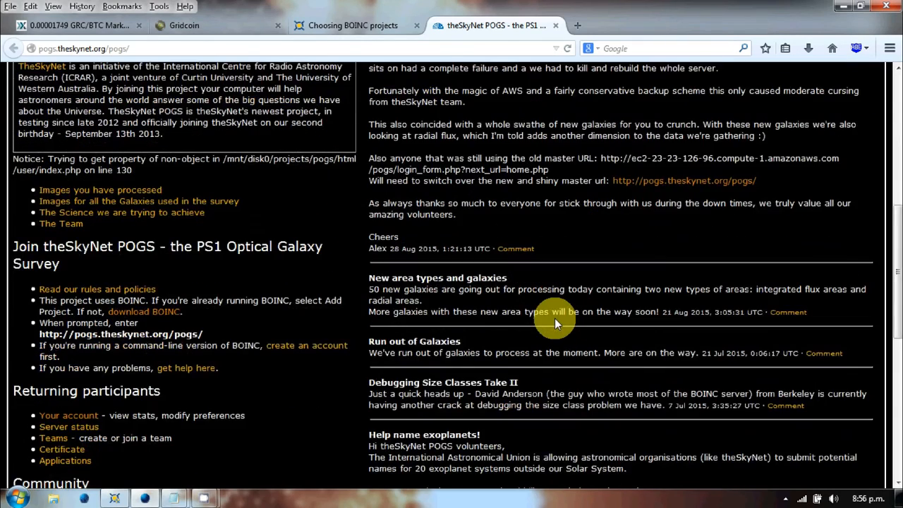
scroll(down, 3)
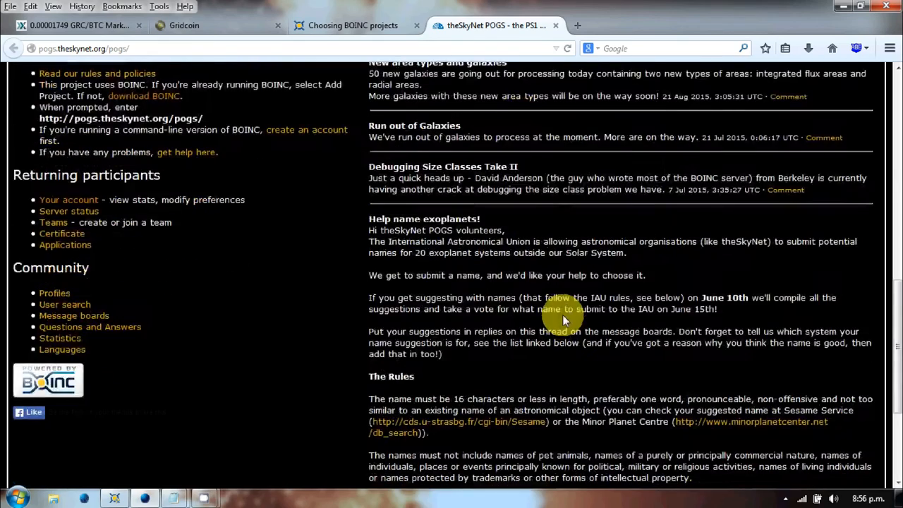
scroll(up, 3)
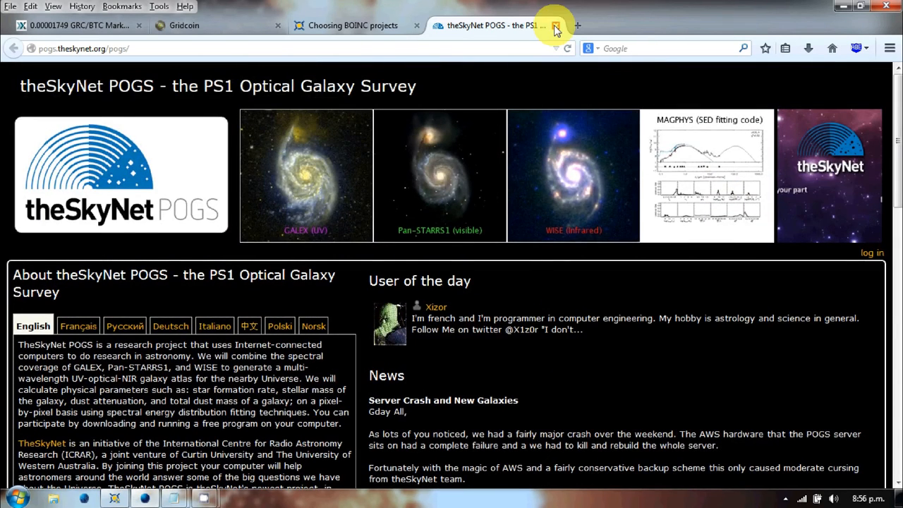
click(562, 23)
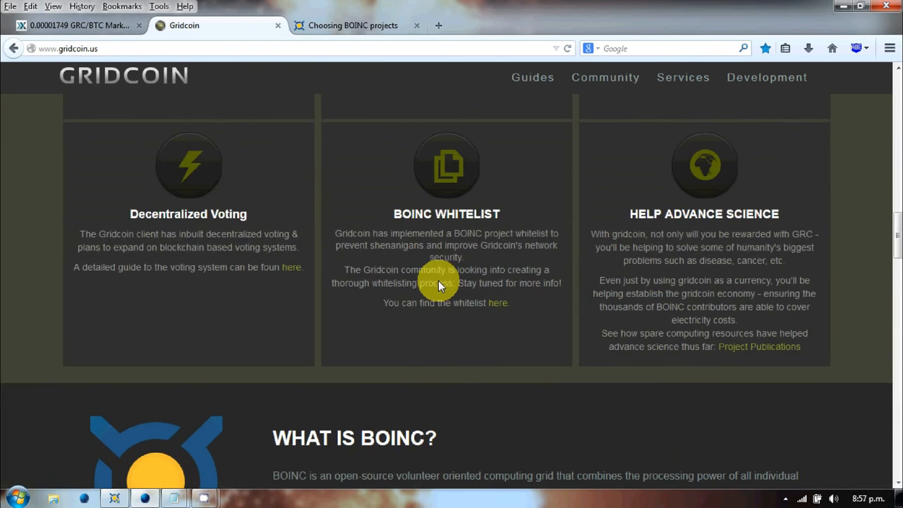
Scroll the Gridcoin homepage to the Step 1–4 panels and Downloads section
scroll(down, 3)
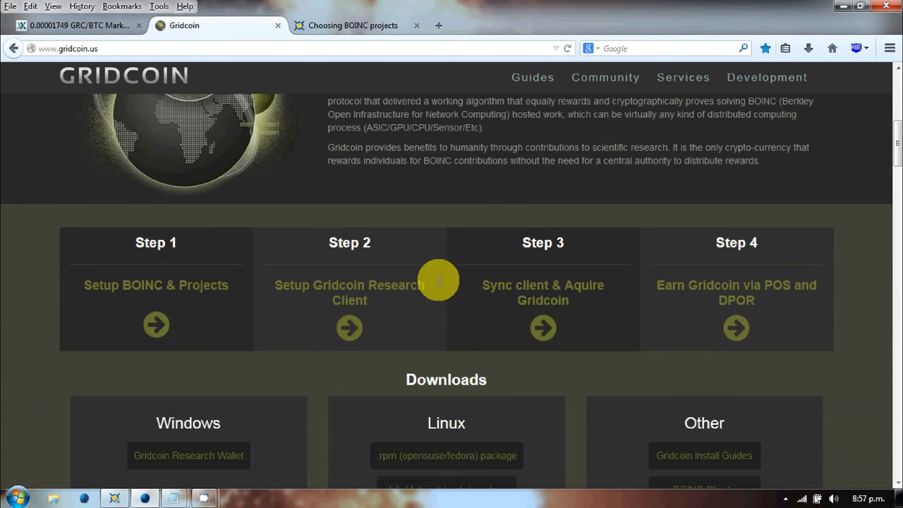
scroll(up, 3)
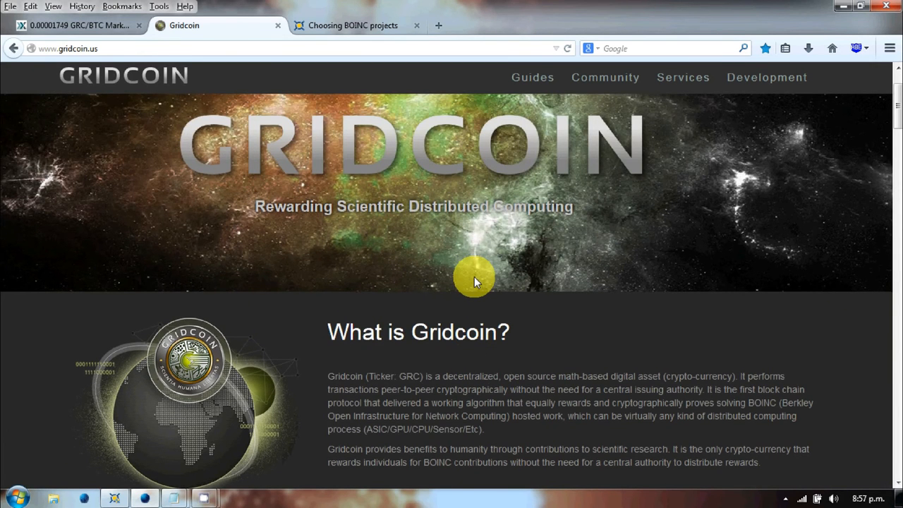
scroll(down, 3)
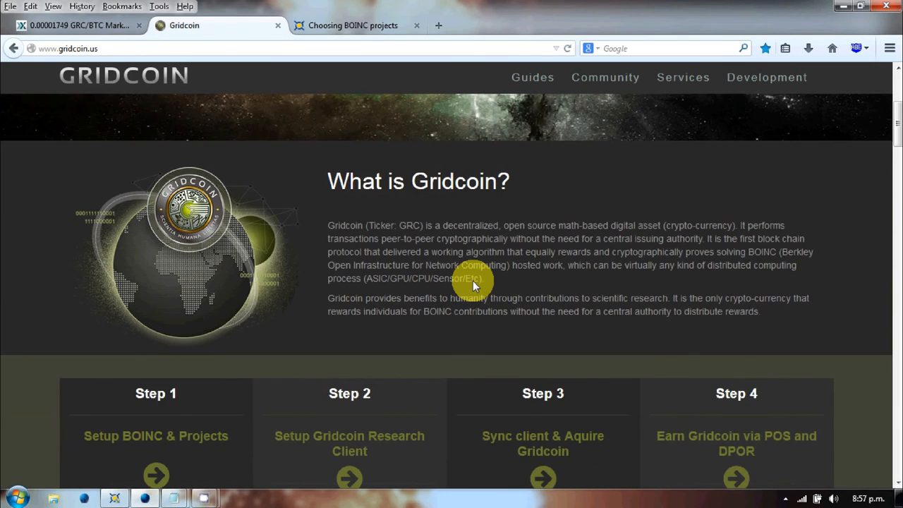
scroll(down, 3)
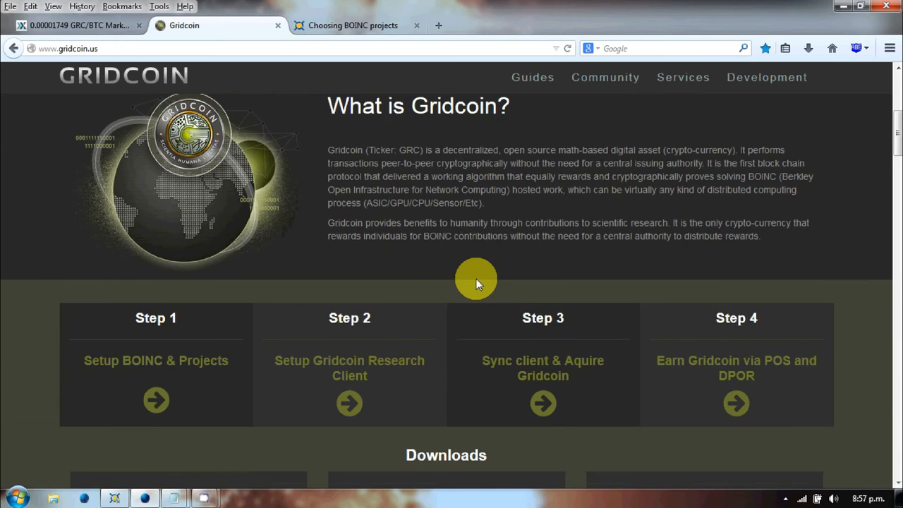
scroll(down, 3)
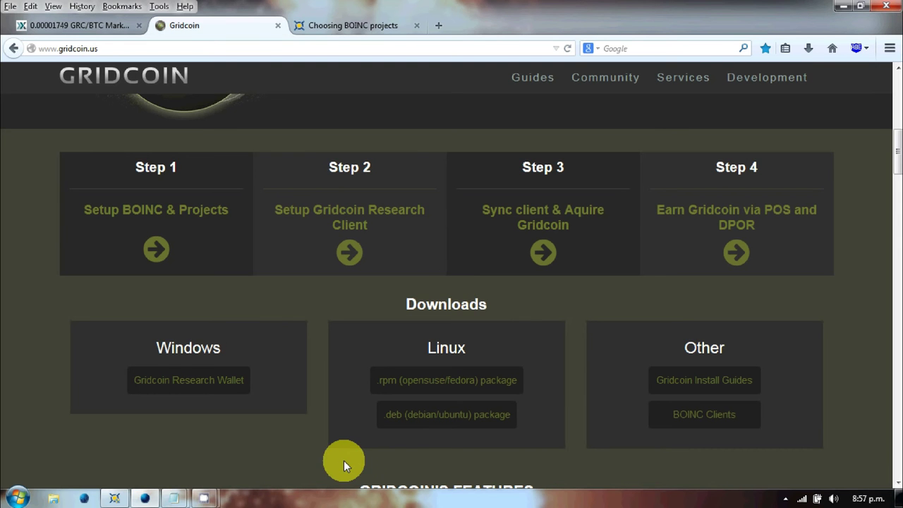
mouse_move(784, 497)
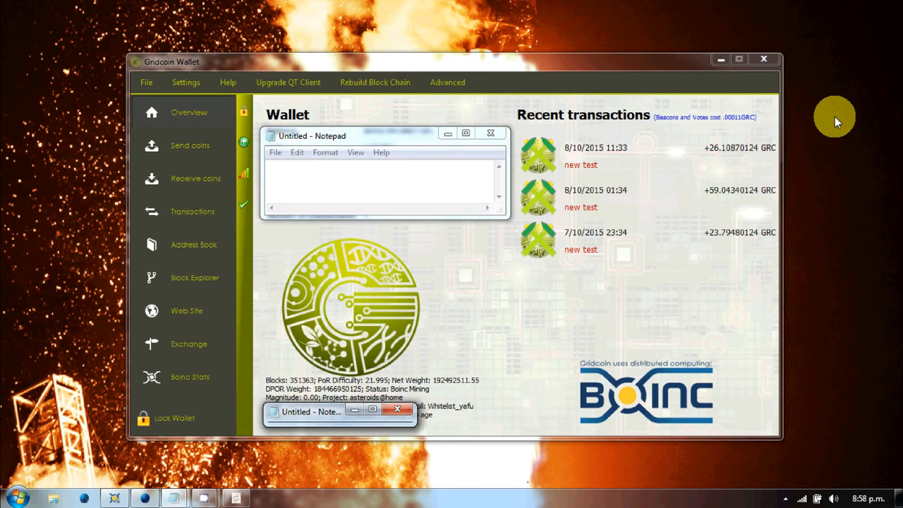
mouse_move(422, 73)
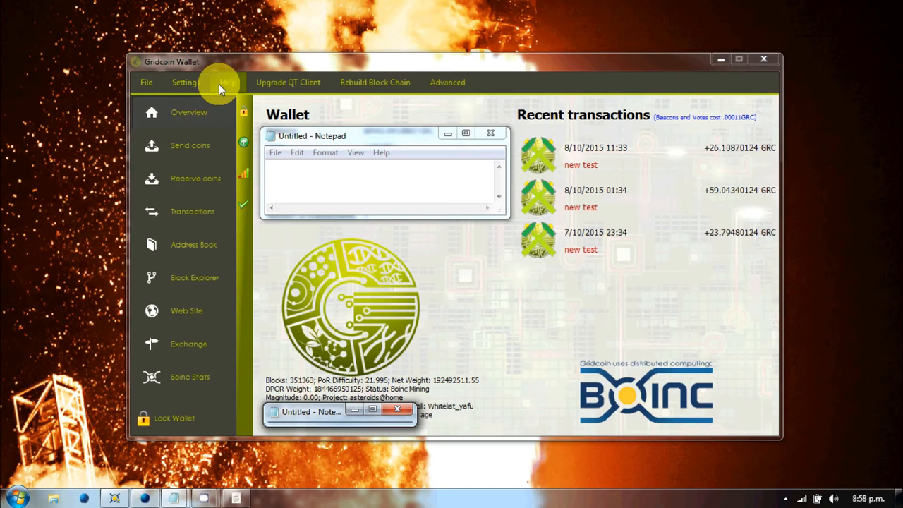
mouse_move(455, 262)
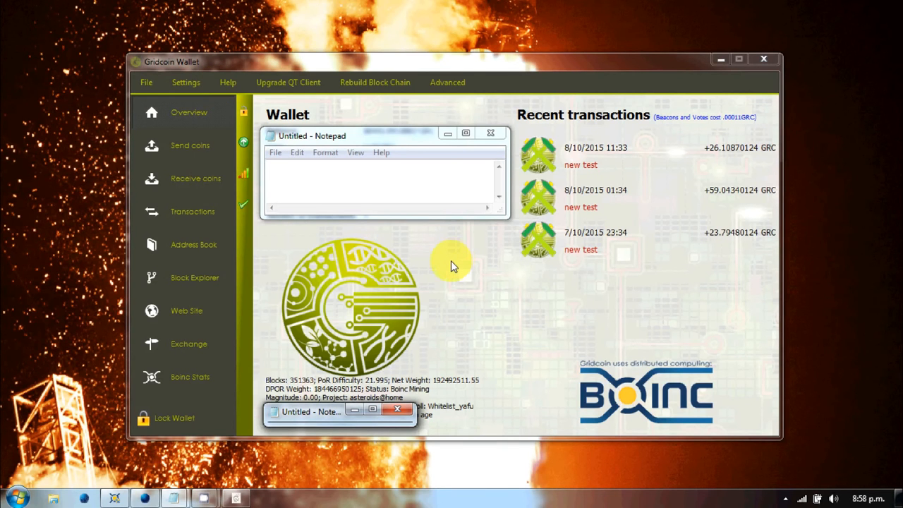
mouse_move(551, 193)
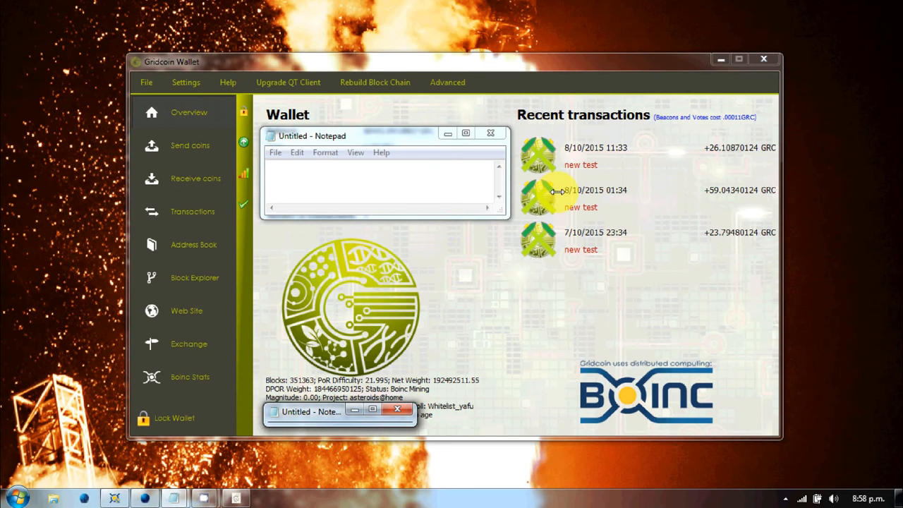
mouse_move(472, 163)
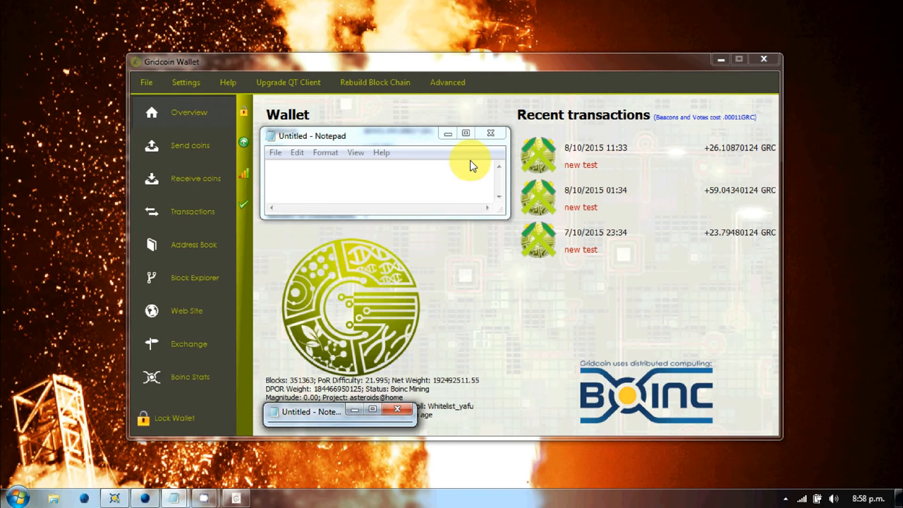
mouse_move(432, 324)
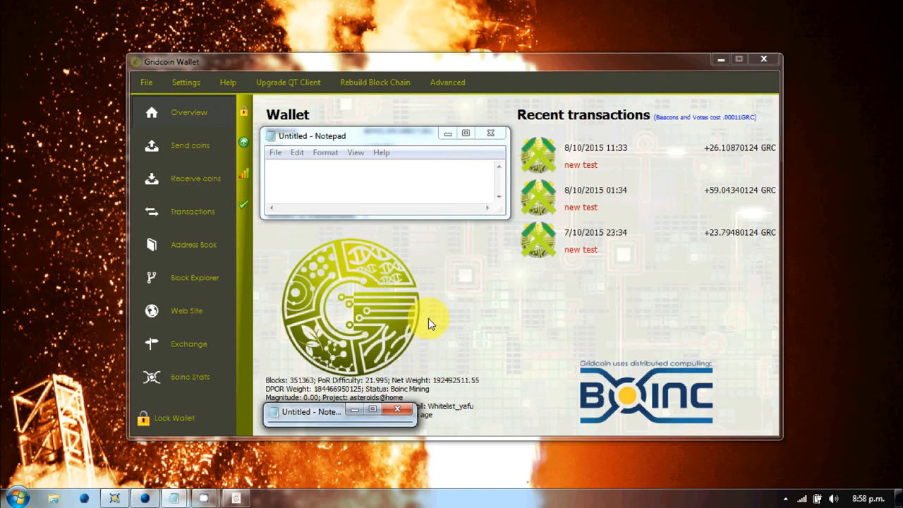
mouse_move(432, 327)
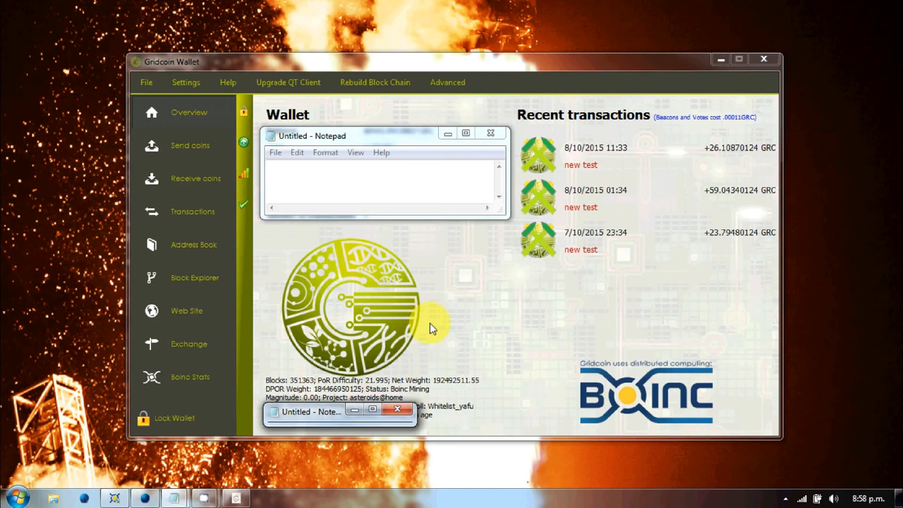
mouse_move(434, 330)
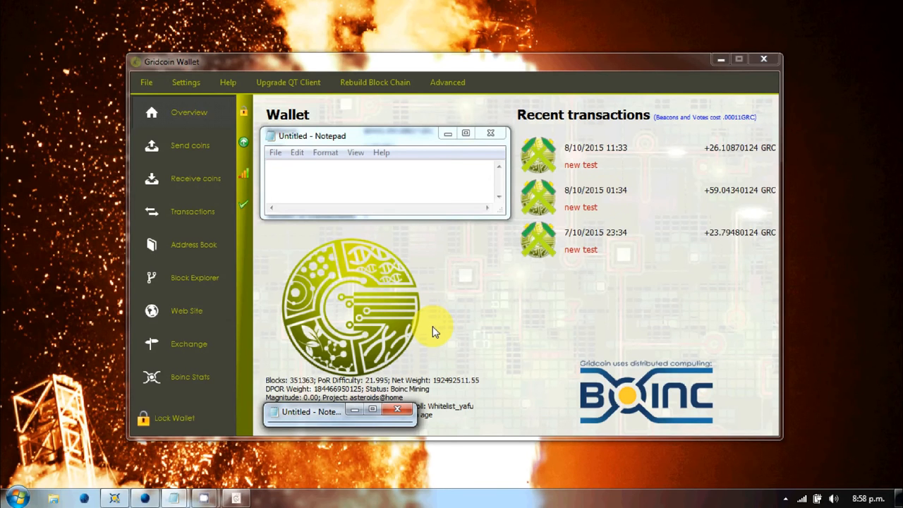
mouse_move(582, 240)
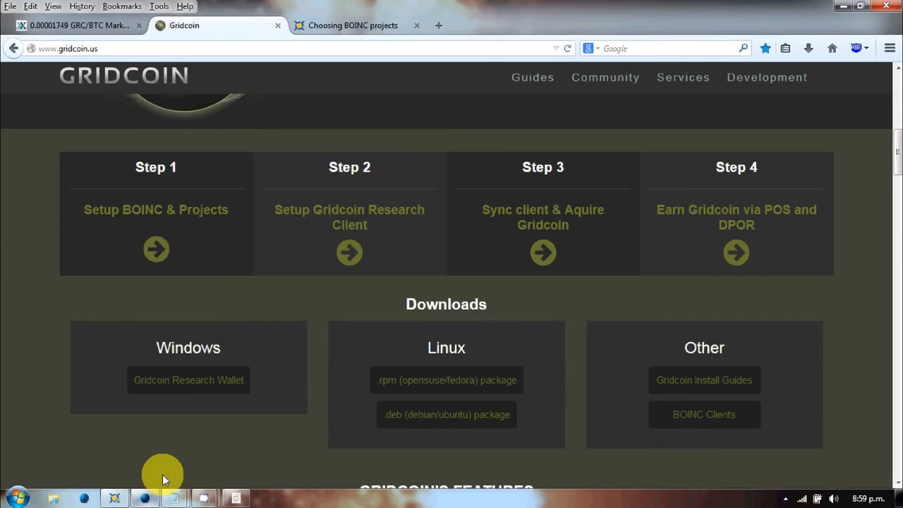
mouse_move(217, 362)
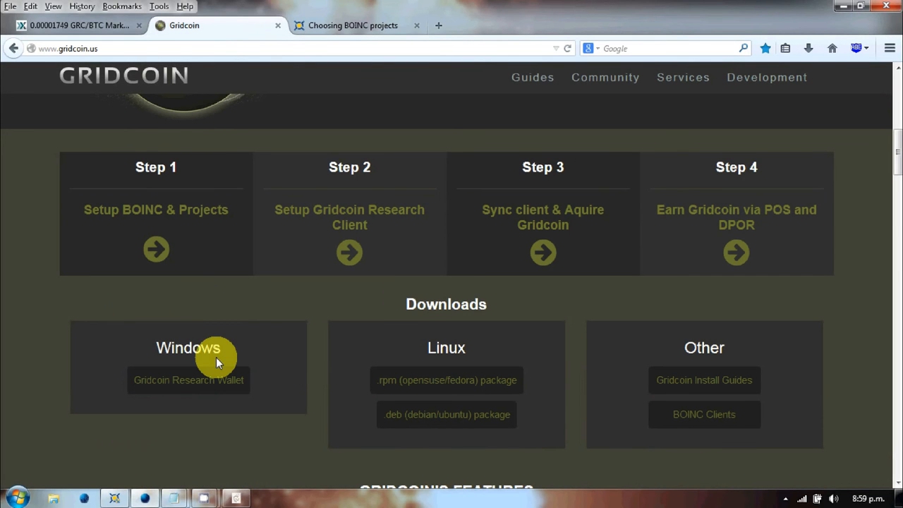
mouse_move(118, 495)
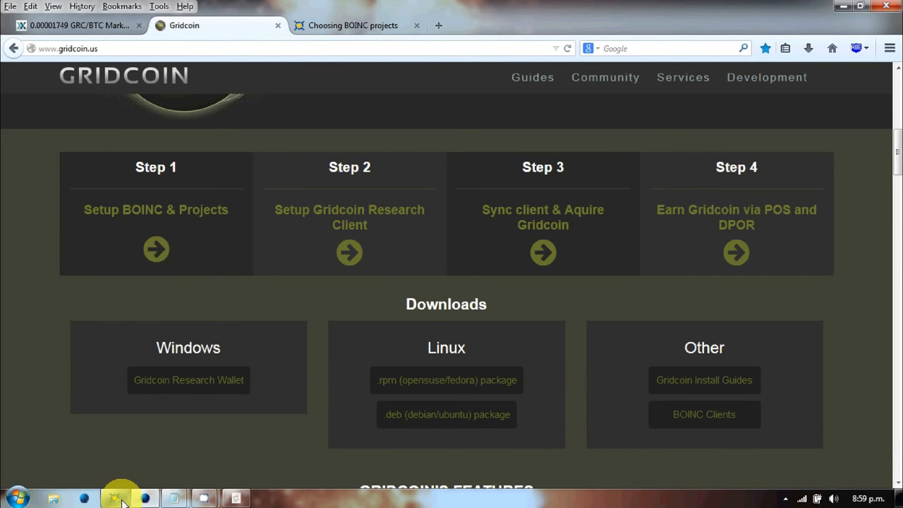
Bring BOINC Manager's task list back in front from the taskbar
click(115, 497)
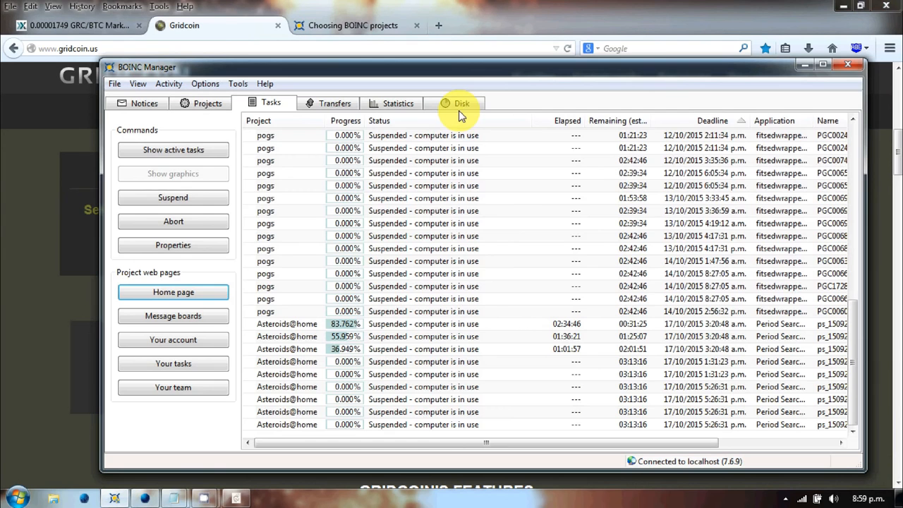
Show the Statistics view with user average credit graphs for the four attached projects
click(398, 103)
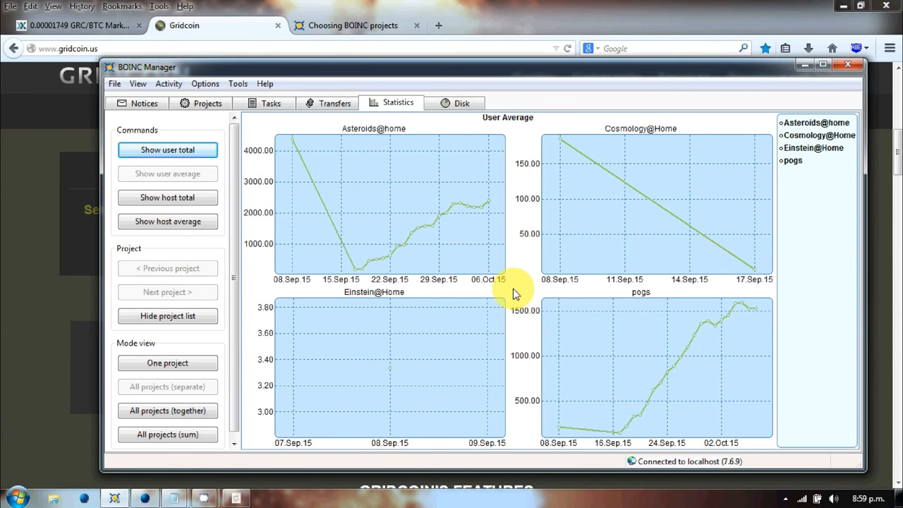
mouse_move(217, 108)
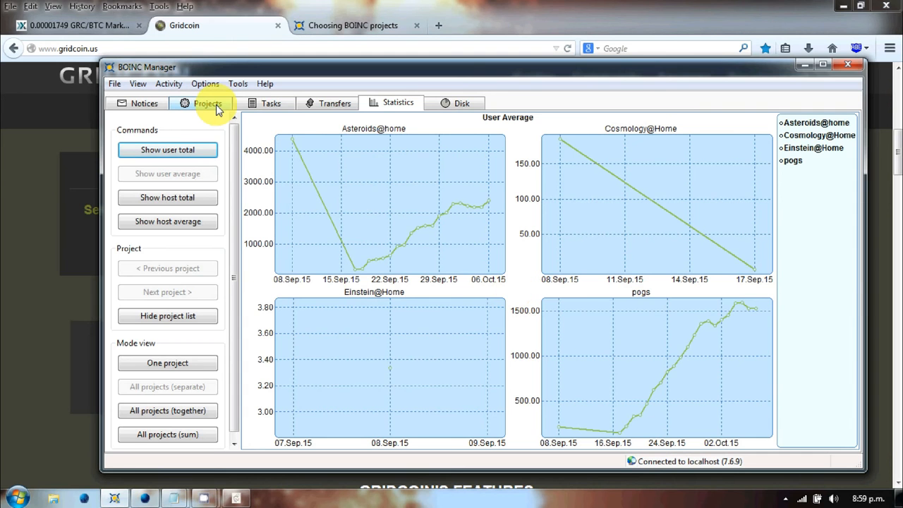
Show the Projects list with team, work done and average work done for the four projects
click(207, 103)
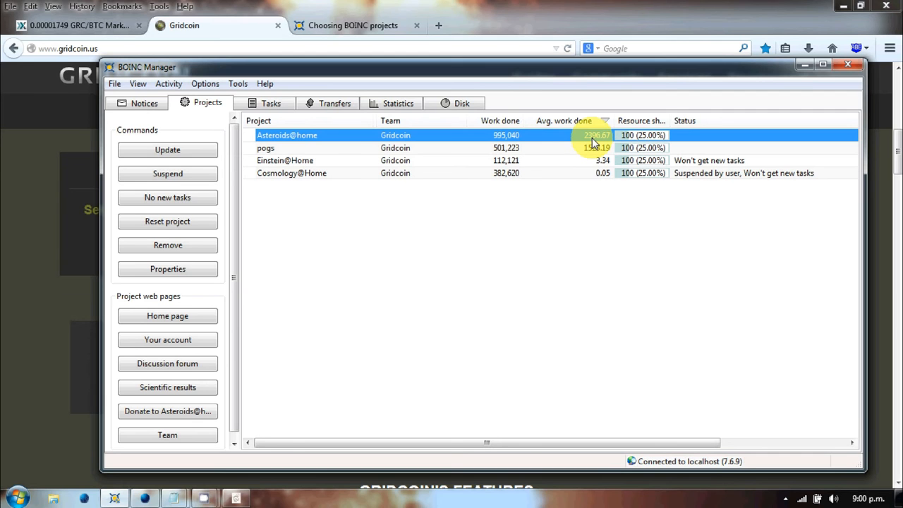
mouse_move(586, 136)
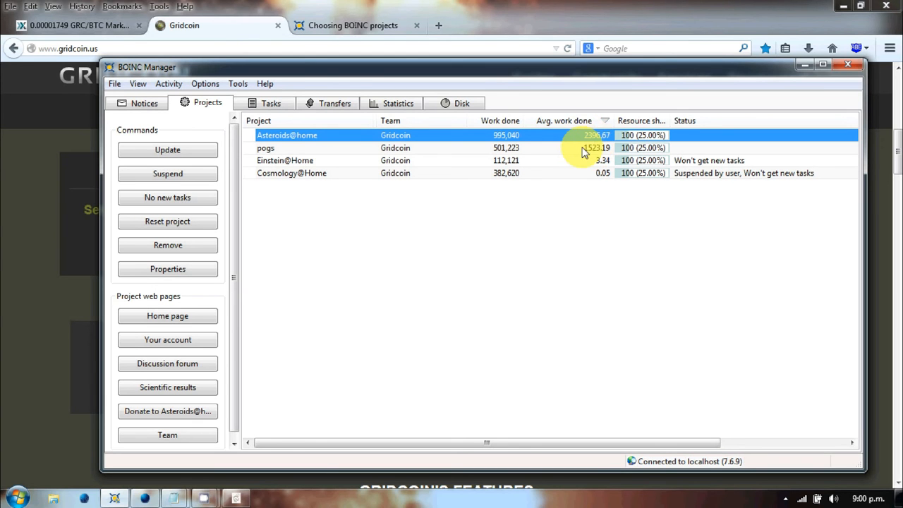
click(398, 103)
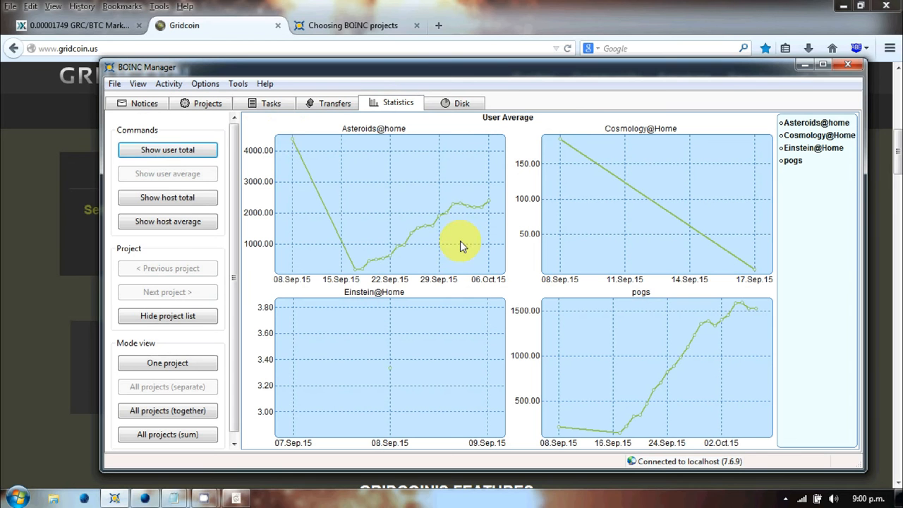
mouse_move(294, 154)
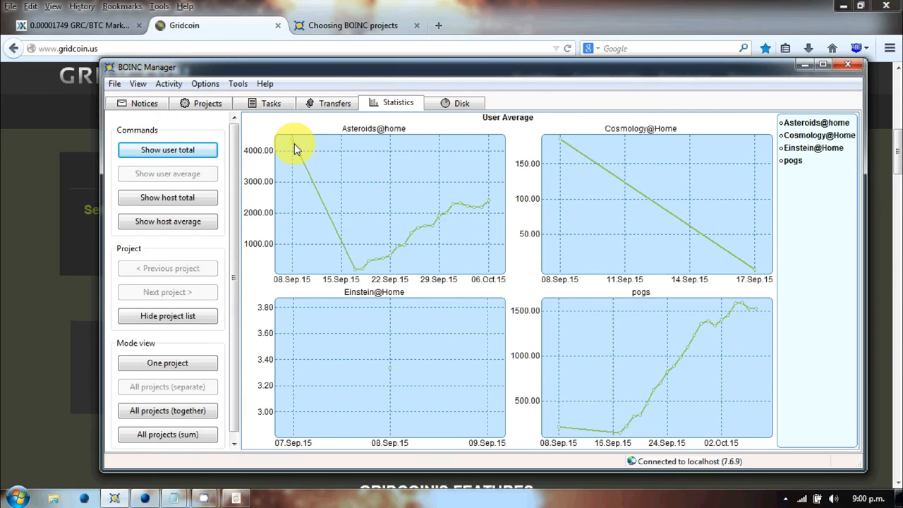
mouse_move(294, 144)
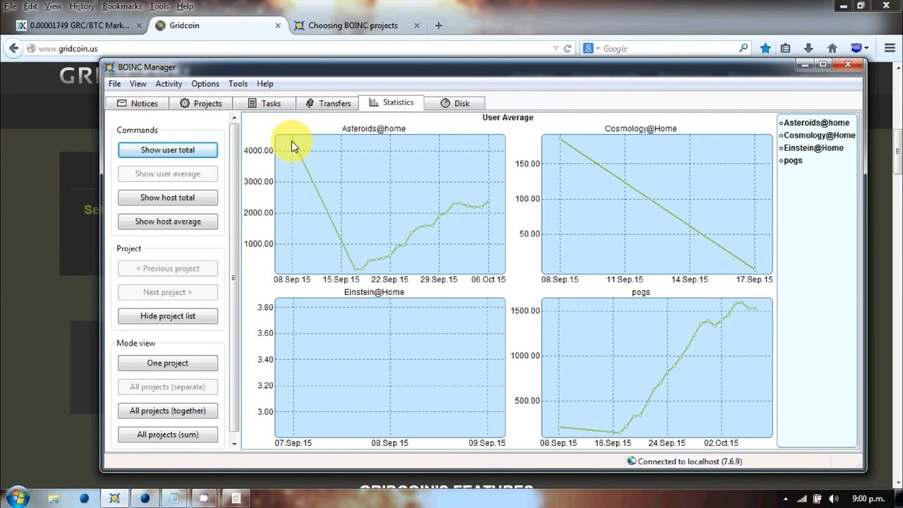
mouse_move(358, 277)
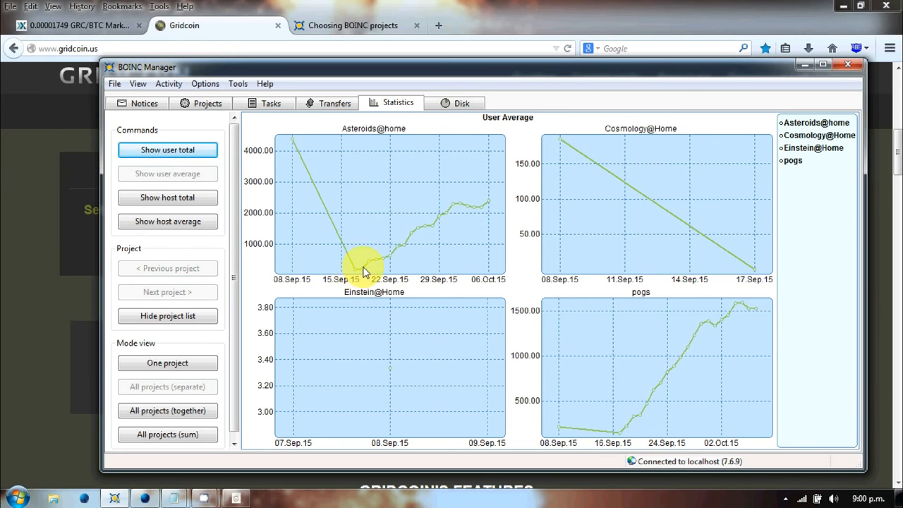
mouse_move(440, 226)
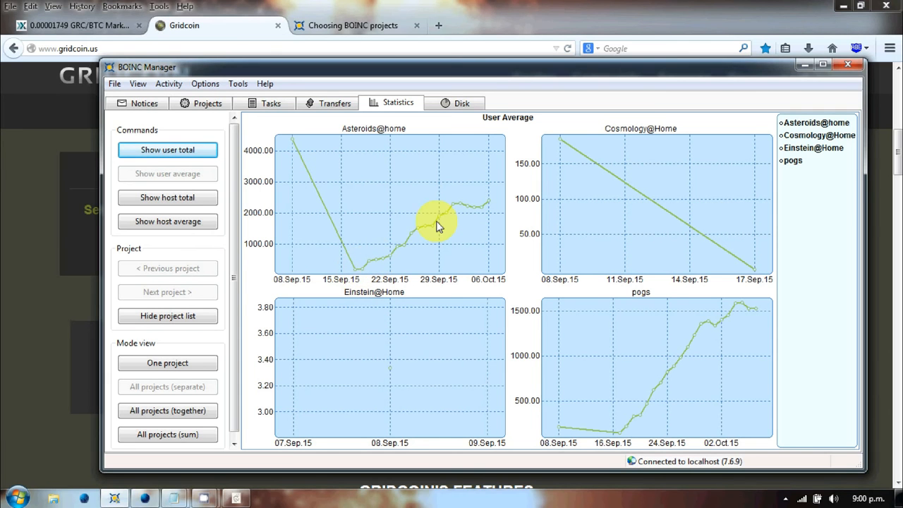
mouse_move(491, 204)
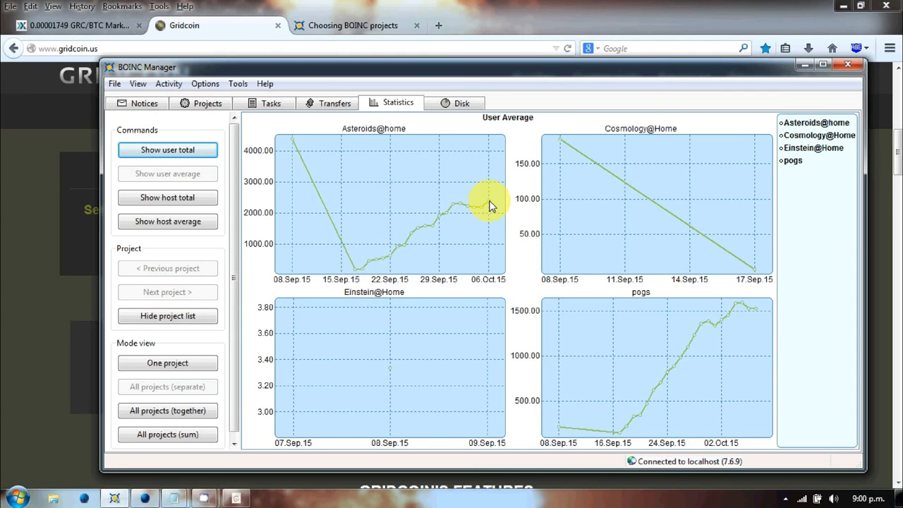
mouse_move(674, 324)
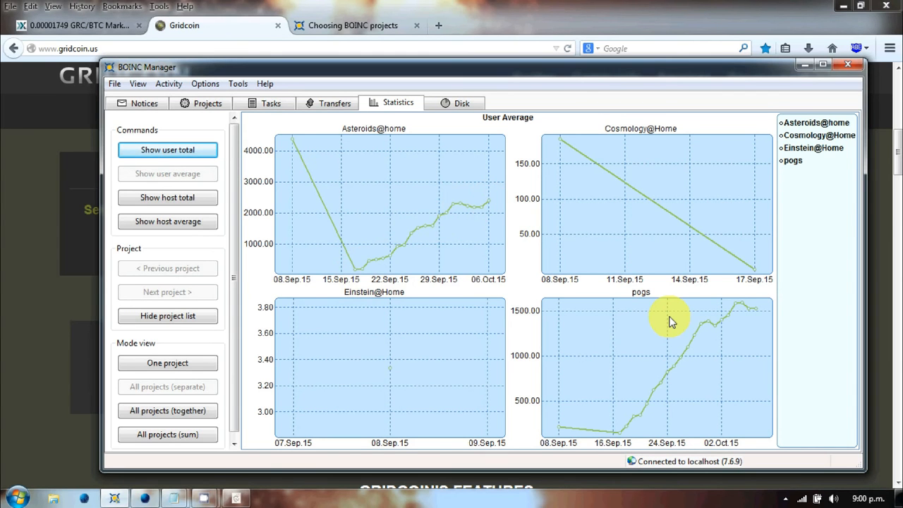
mouse_move(680, 367)
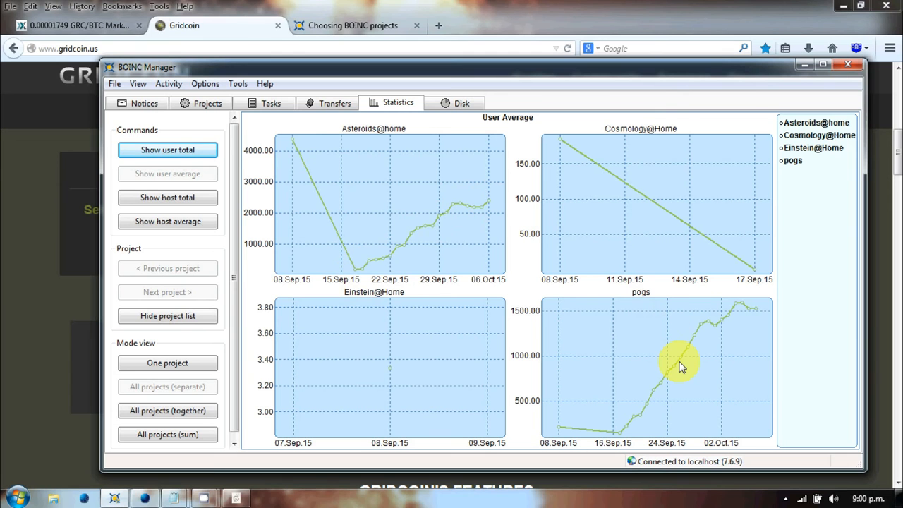
mouse_move(728, 332)
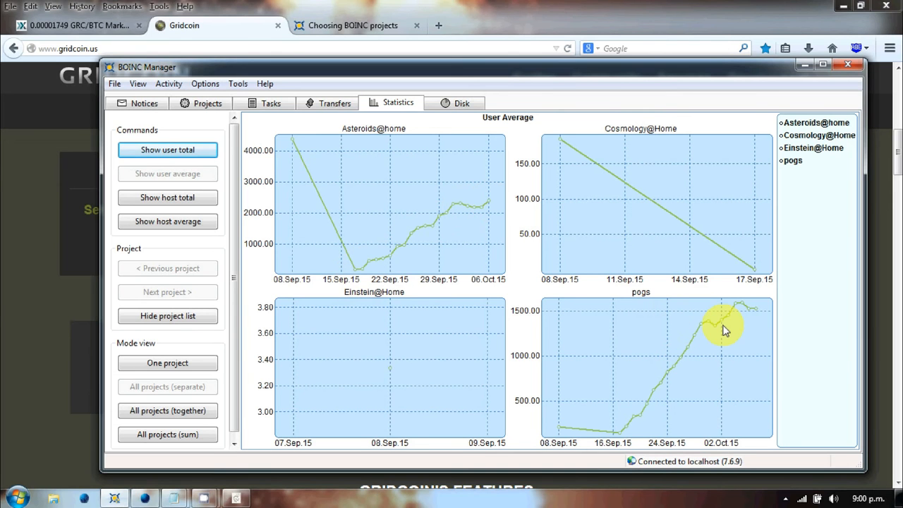
mouse_move(728, 333)
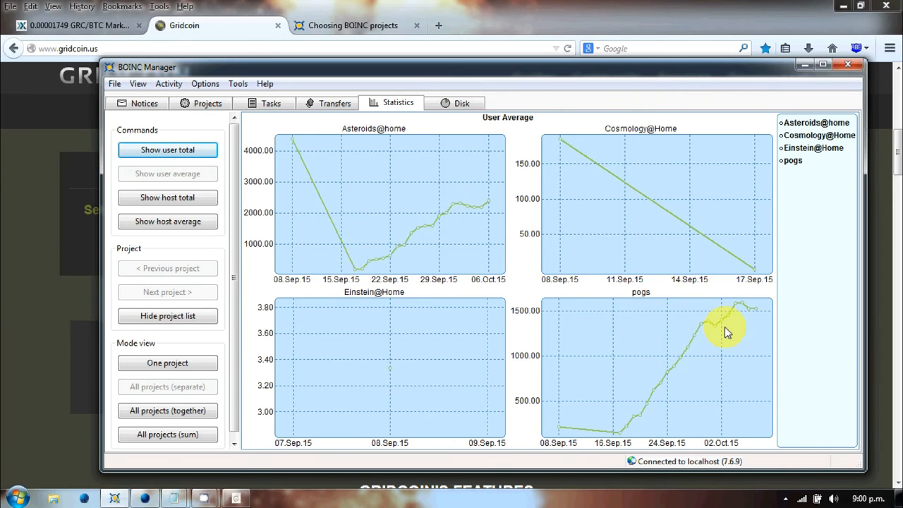
mouse_move(743, 322)
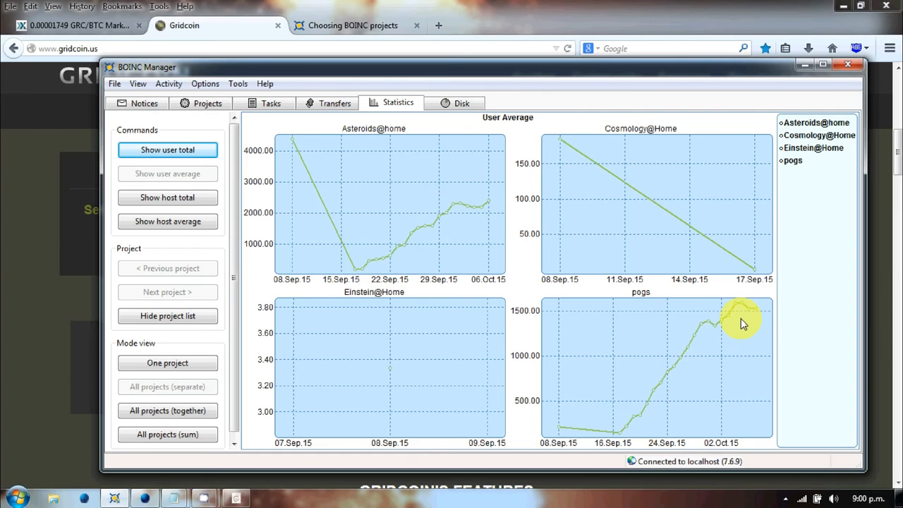
mouse_move(439, 241)
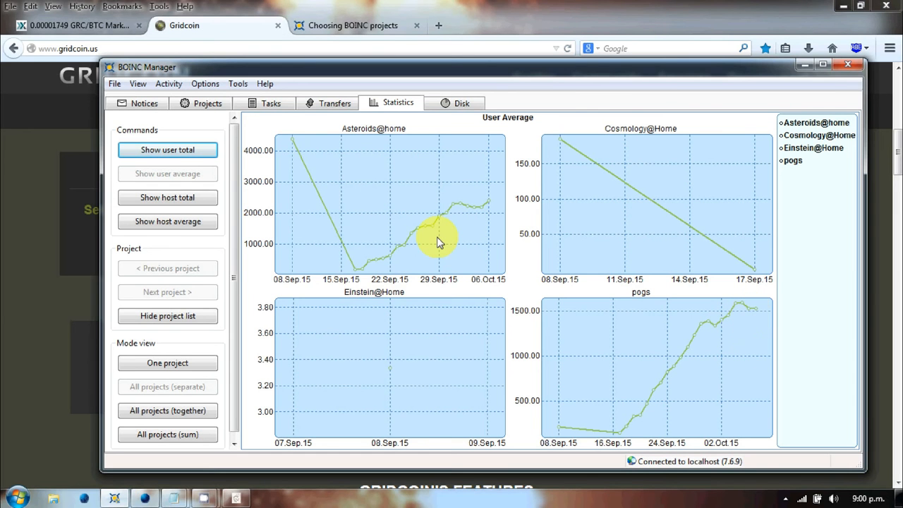
mouse_move(491, 206)
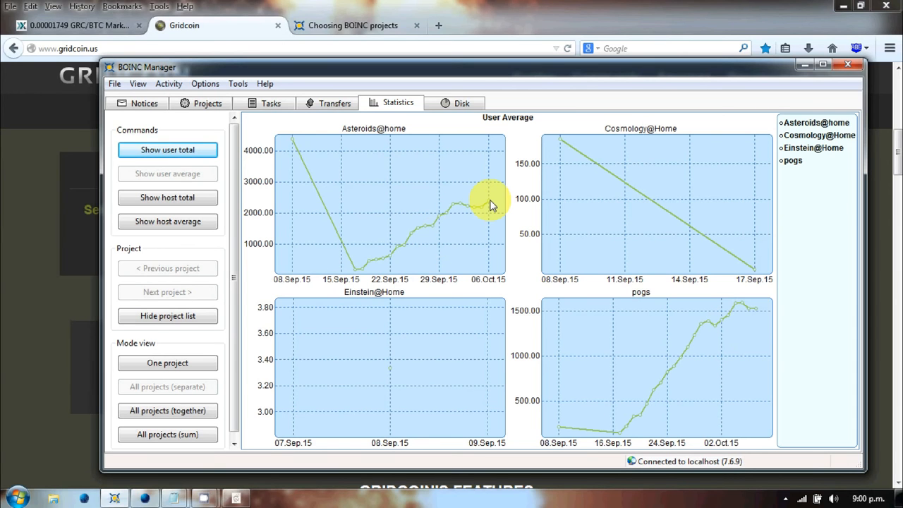
mouse_move(497, 200)
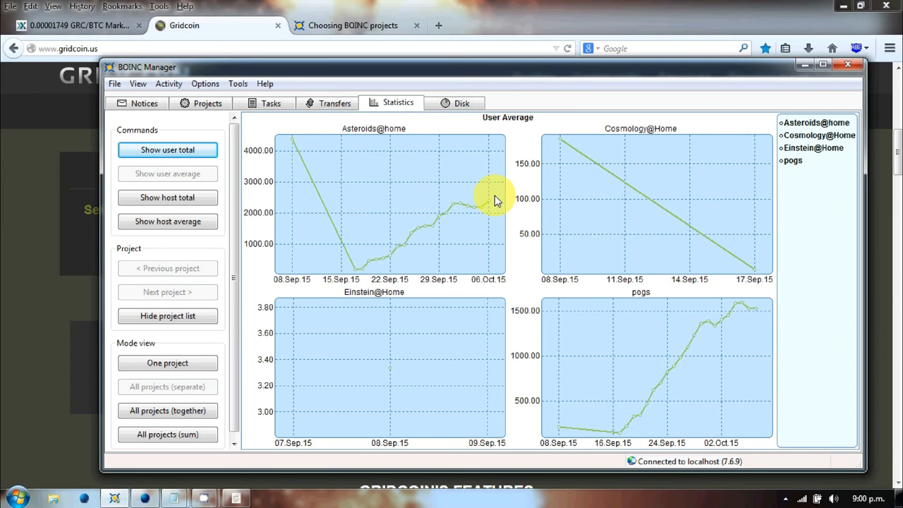
mouse_move(491, 200)
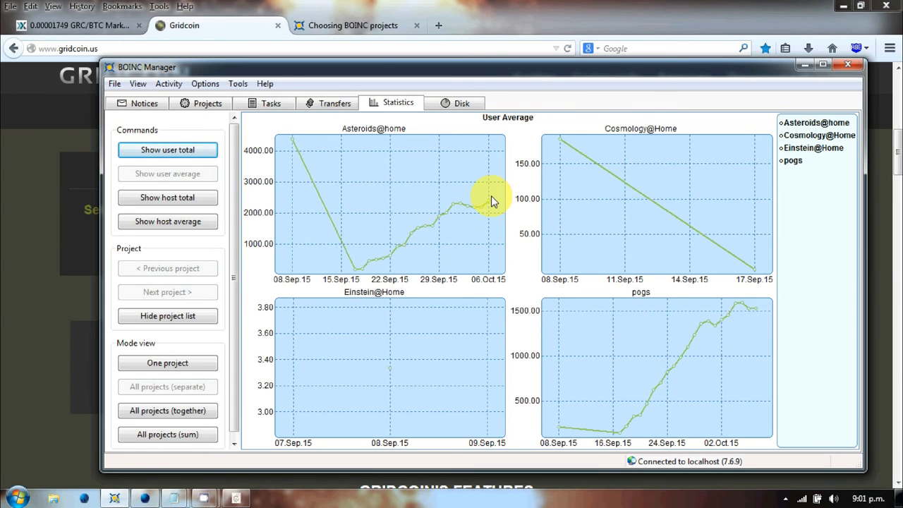
mouse_move(423, 133)
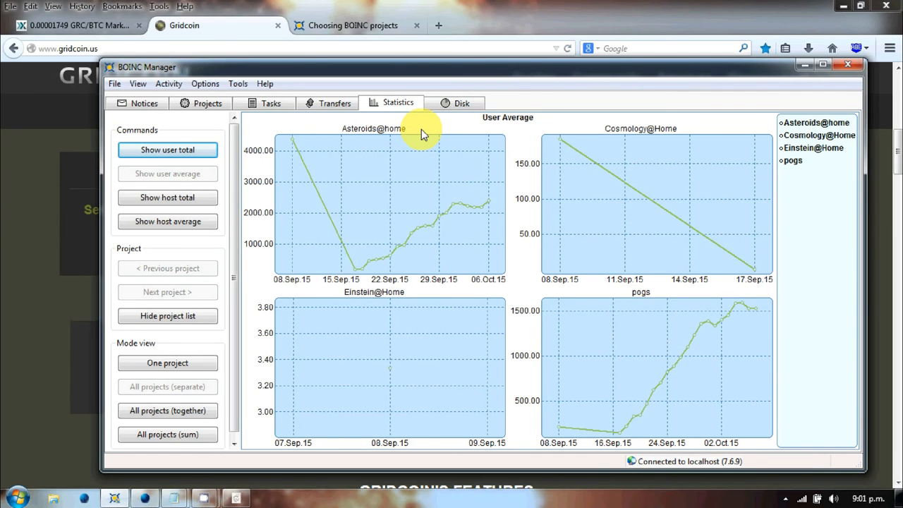
mouse_move(421, 119)
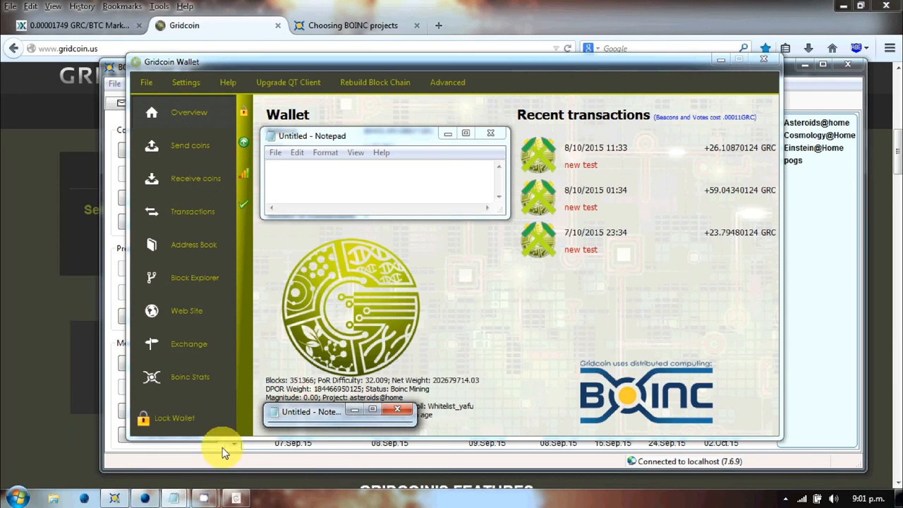
mouse_move(580, 163)
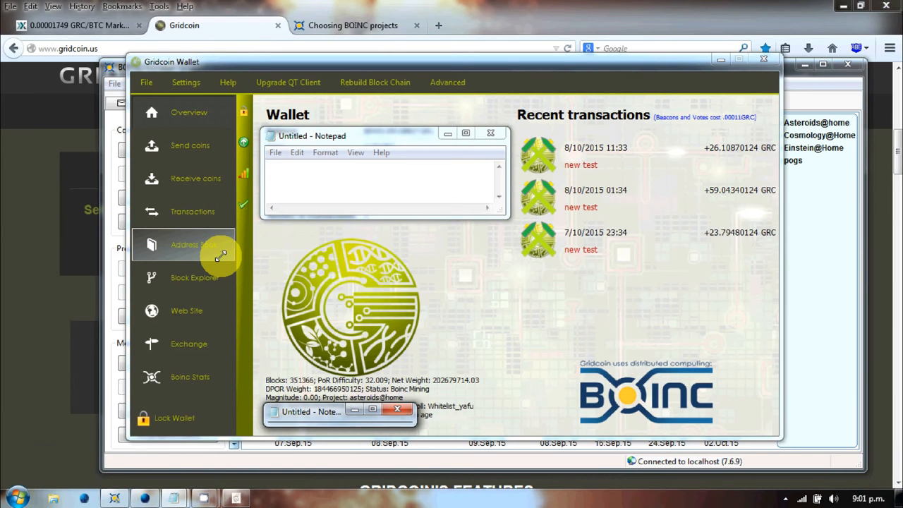
mouse_move(223, 178)
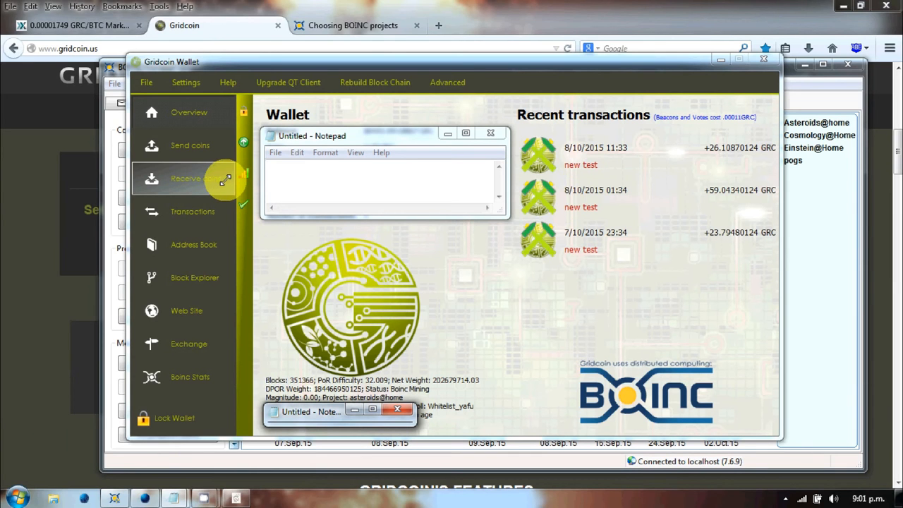
mouse_move(491, 103)
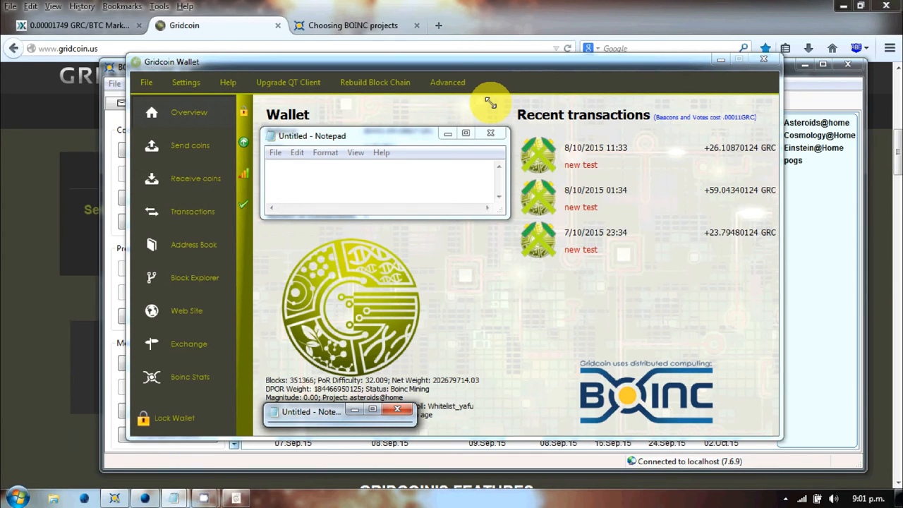
mouse_move(491, 104)
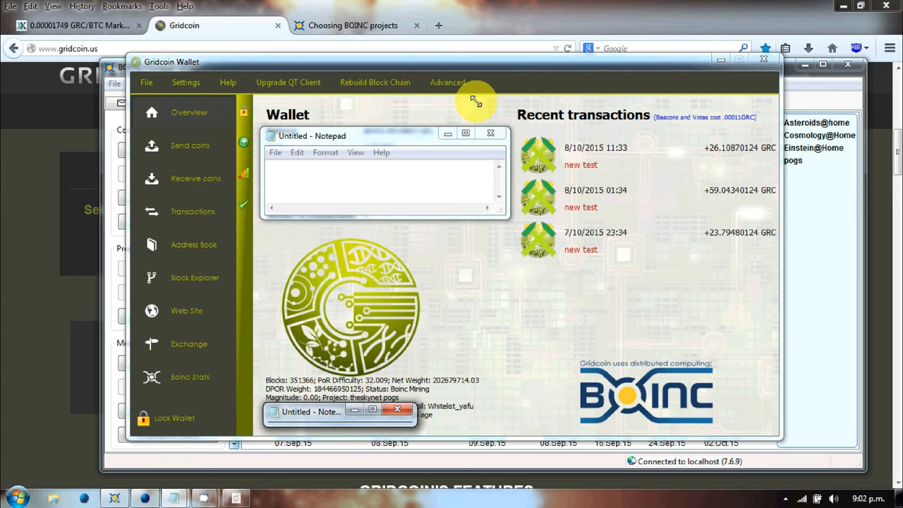
mouse_move(534, 282)
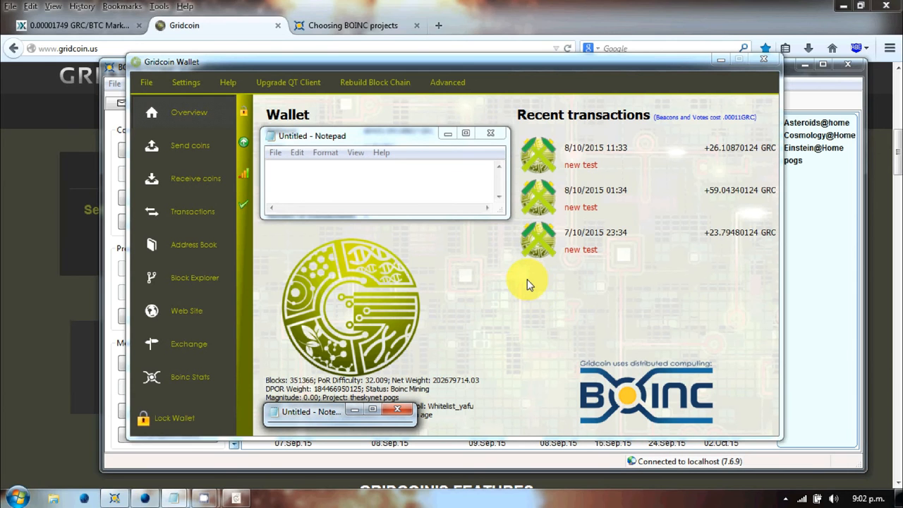
mouse_move(499, 240)
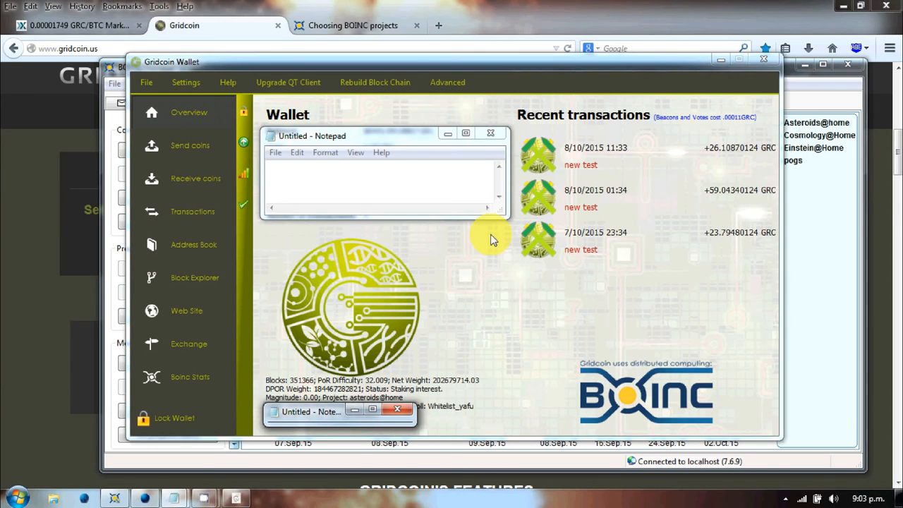
mouse_move(491, 234)
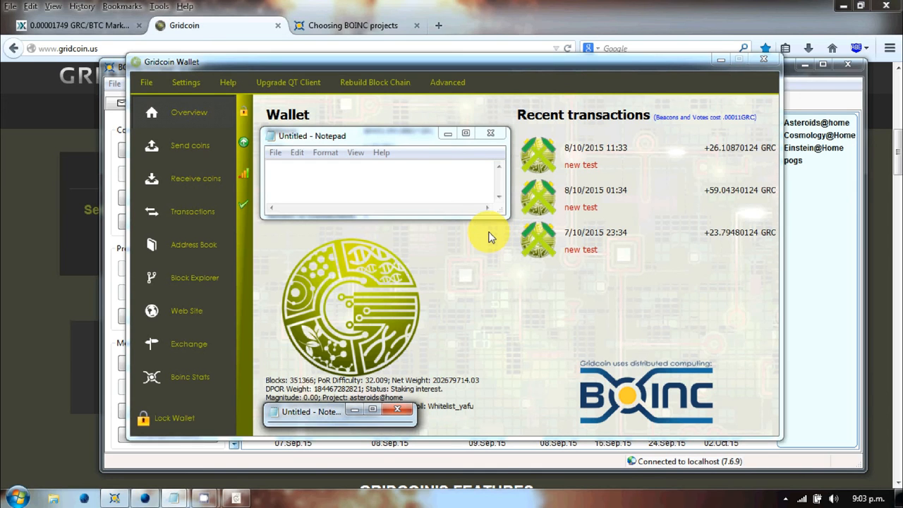
mouse_move(613, 201)
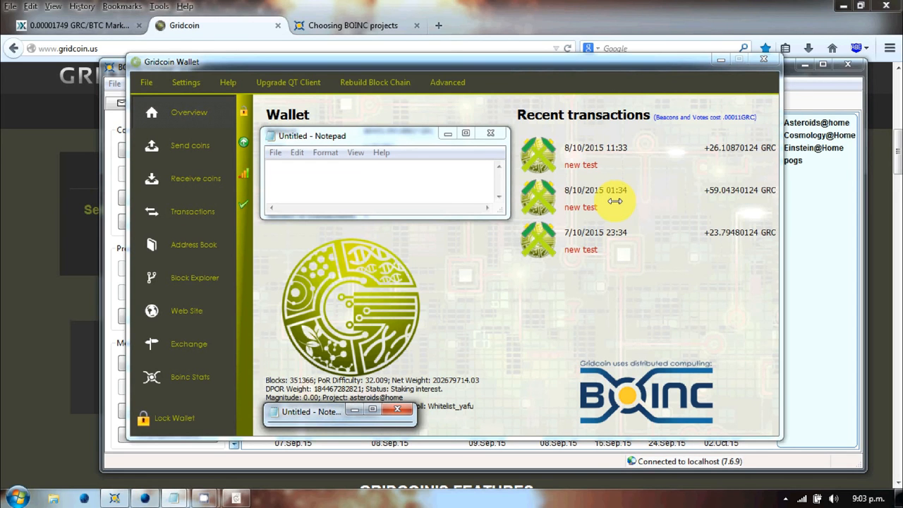
mouse_move(607, 206)
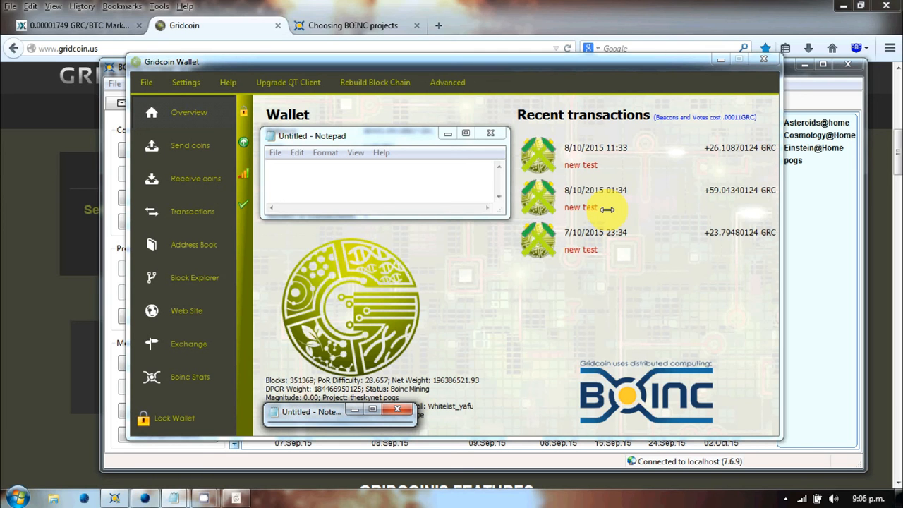
mouse_move(344, 44)
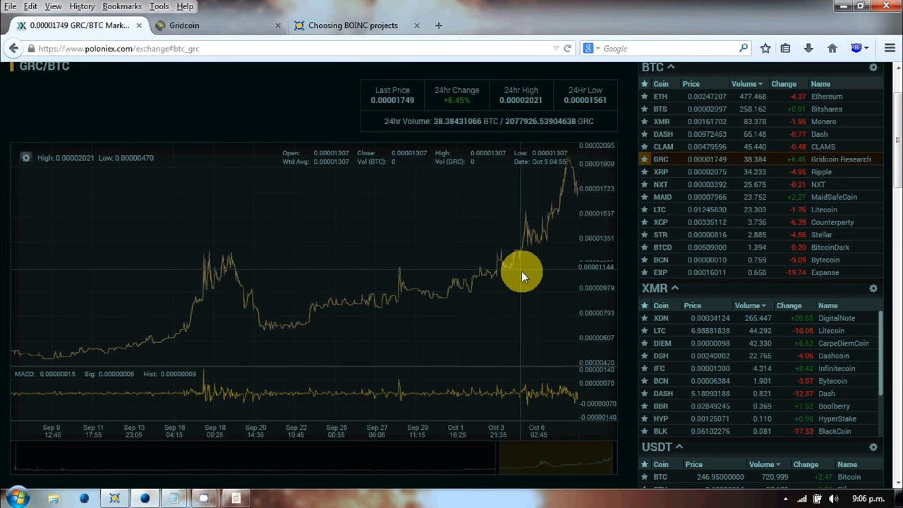
mouse_move(169, 360)
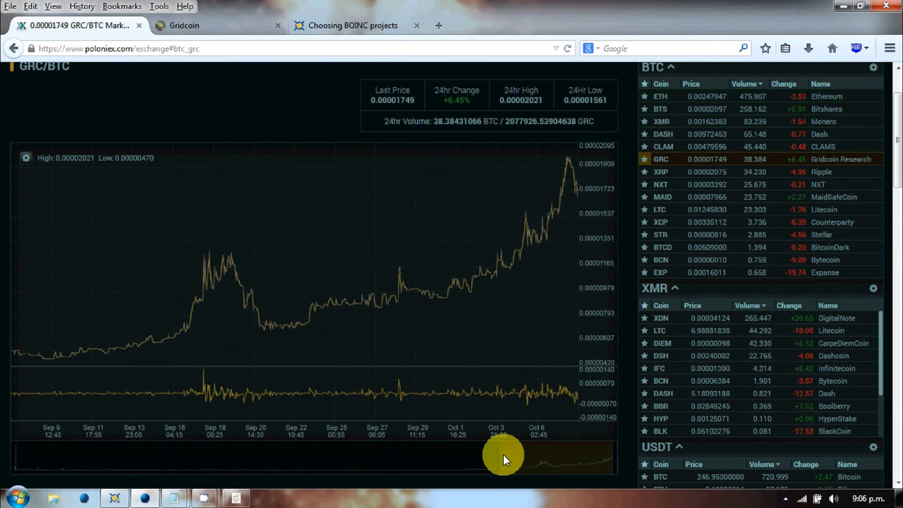
Extend the GRC/BTC price chart back to June to show the flat summer before October's surge
drag(505, 454, 120, 452)
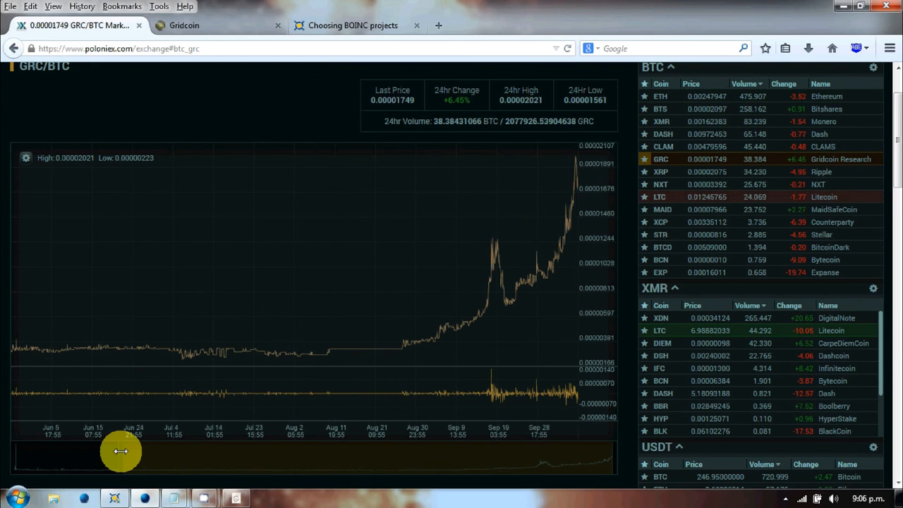
mouse_move(182, 360)
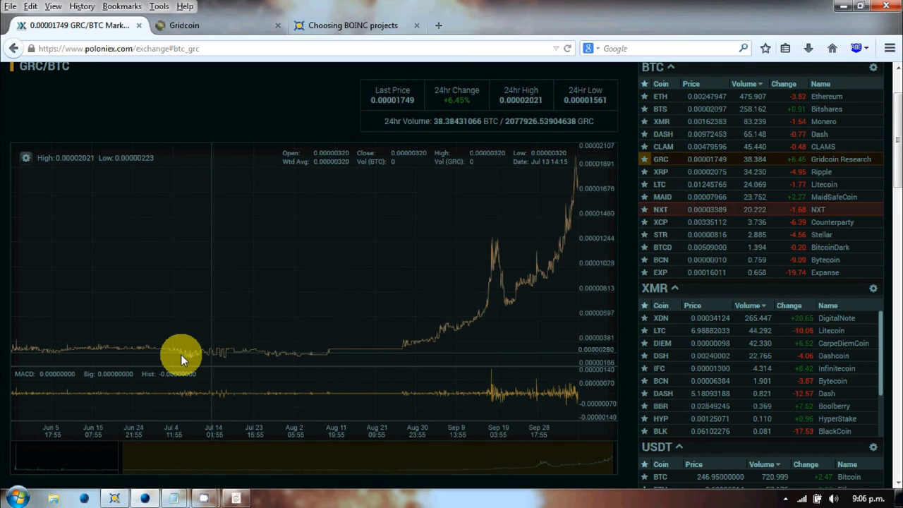
mouse_move(130, 392)
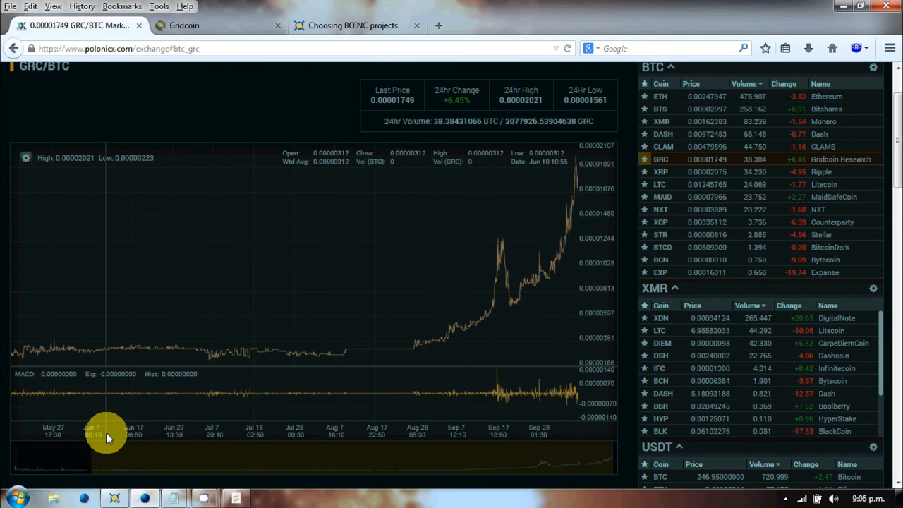
mouse_move(288, 364)
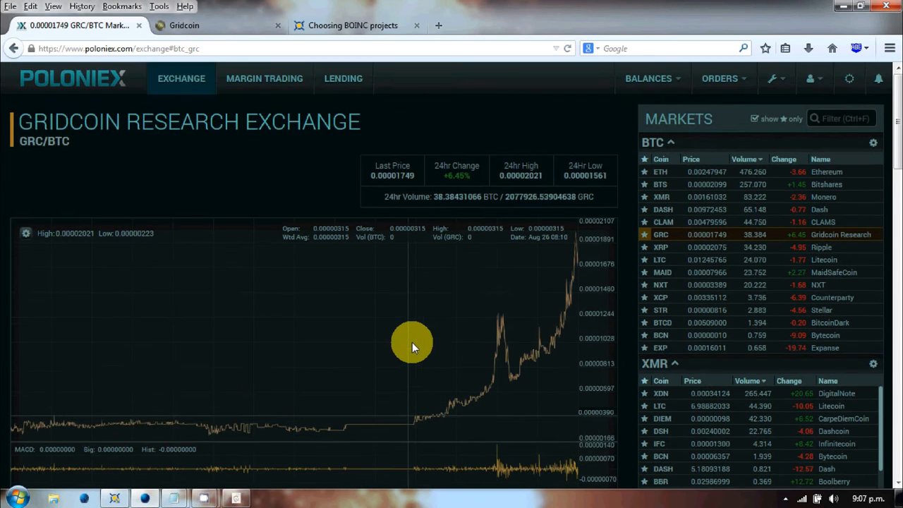
scroll(down, 3)
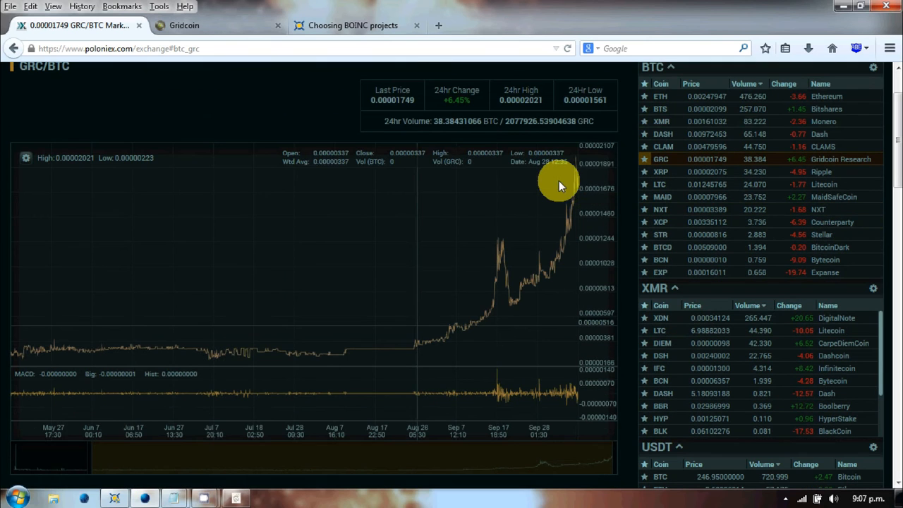
mouse_move(577, 172)
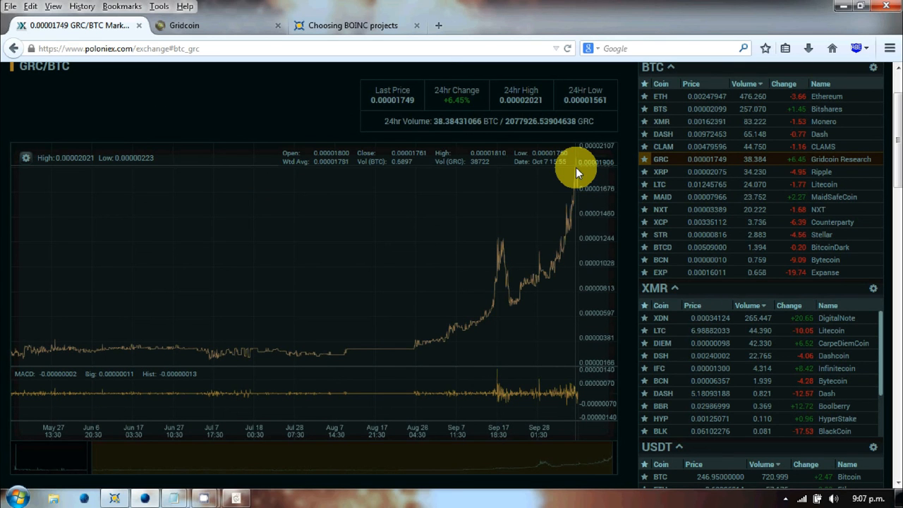
mouse_move(572, 175)
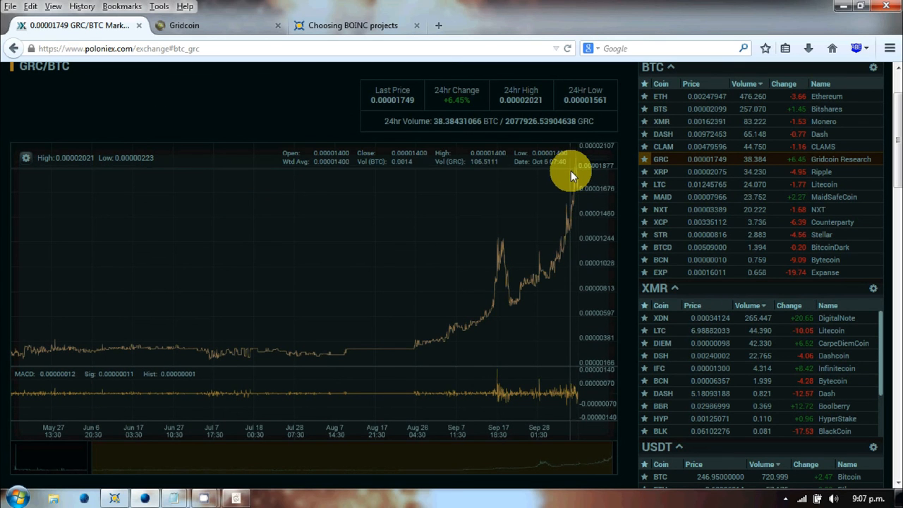
mouse_move(615, 223)
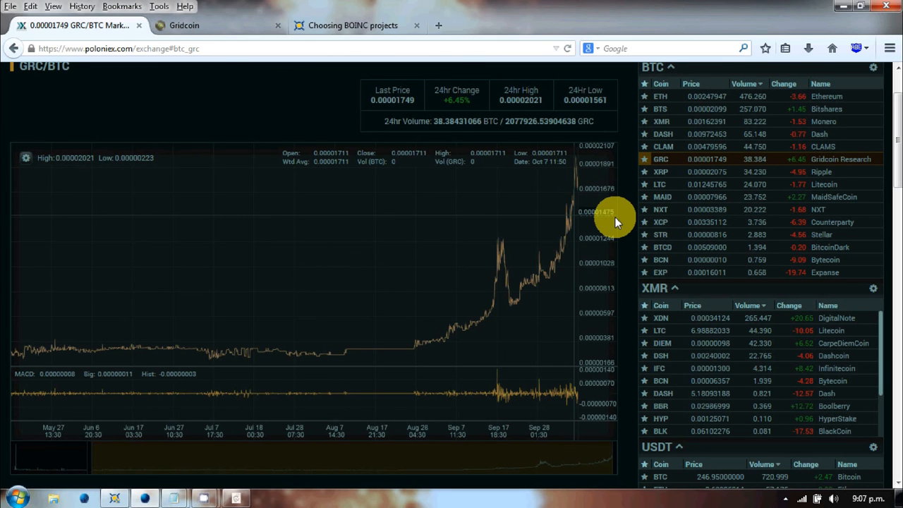